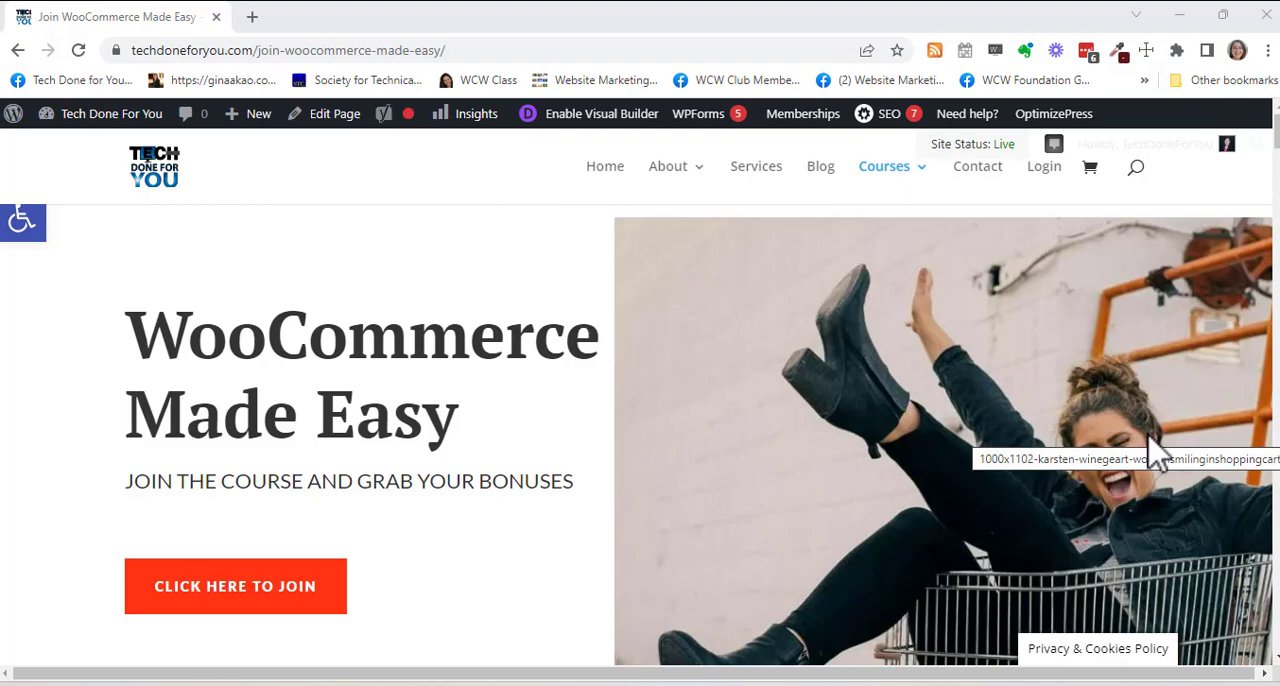
pyautogui.moveTo(110, 450)
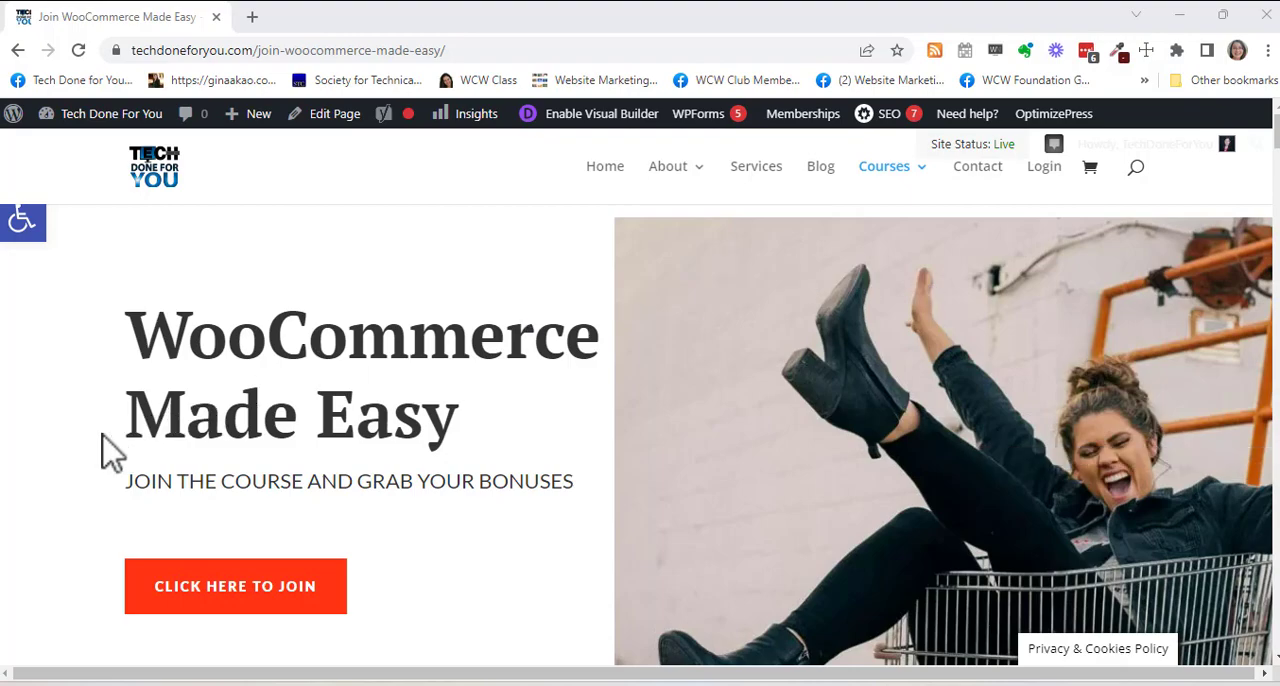
pyautogui.moveTo(288, 586)
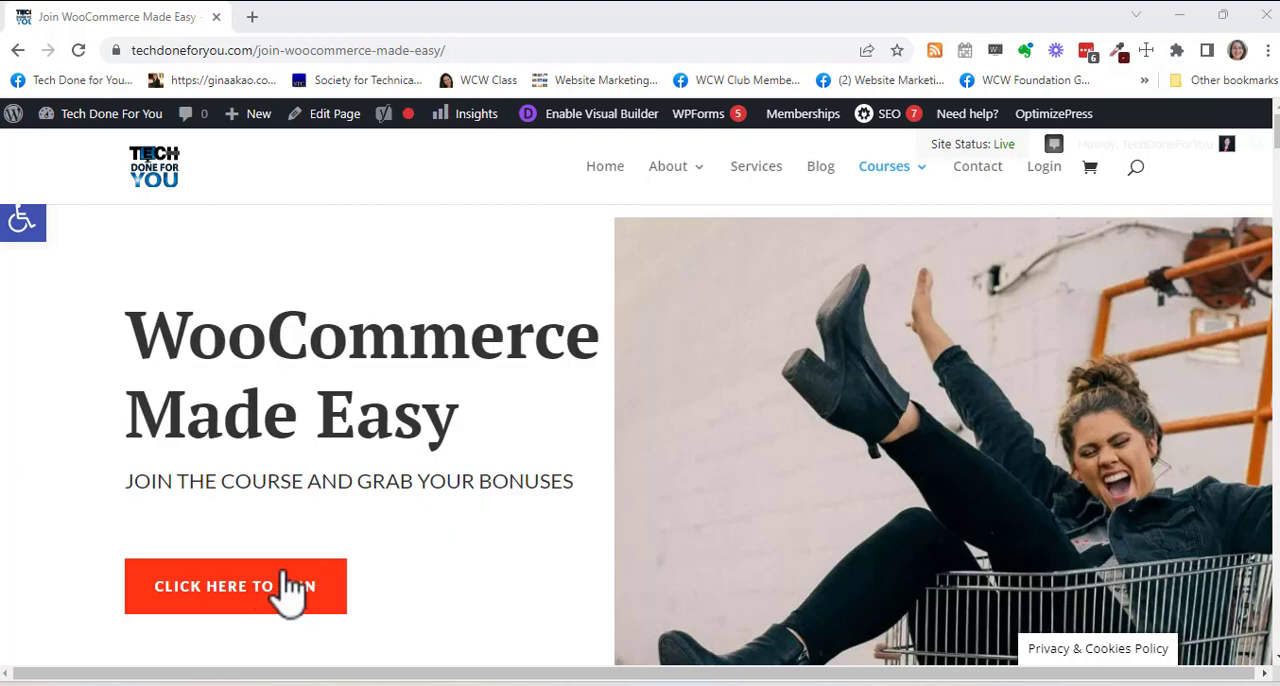
# Step: Go from the Join WooCommerce Made Easy page to the course's product page
pyautogui.click(236, 586)
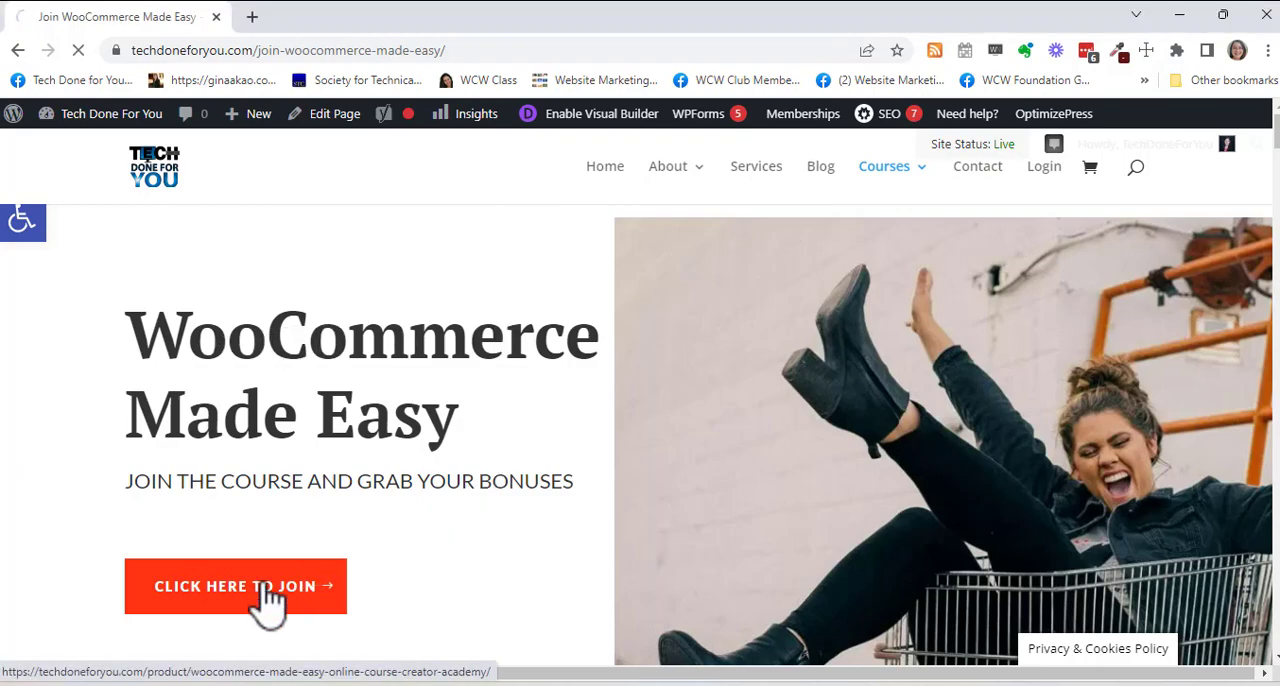
pyautogui.click(236, 586)
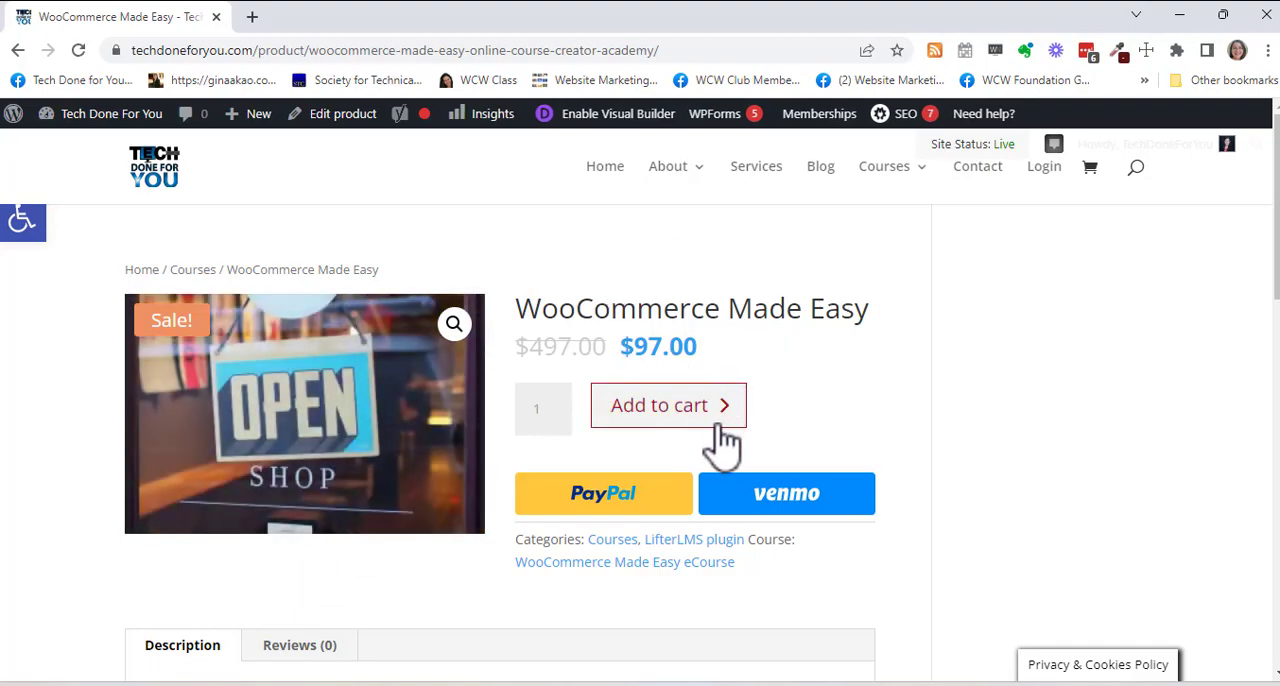
pyautogui.moveTo(550, 276)
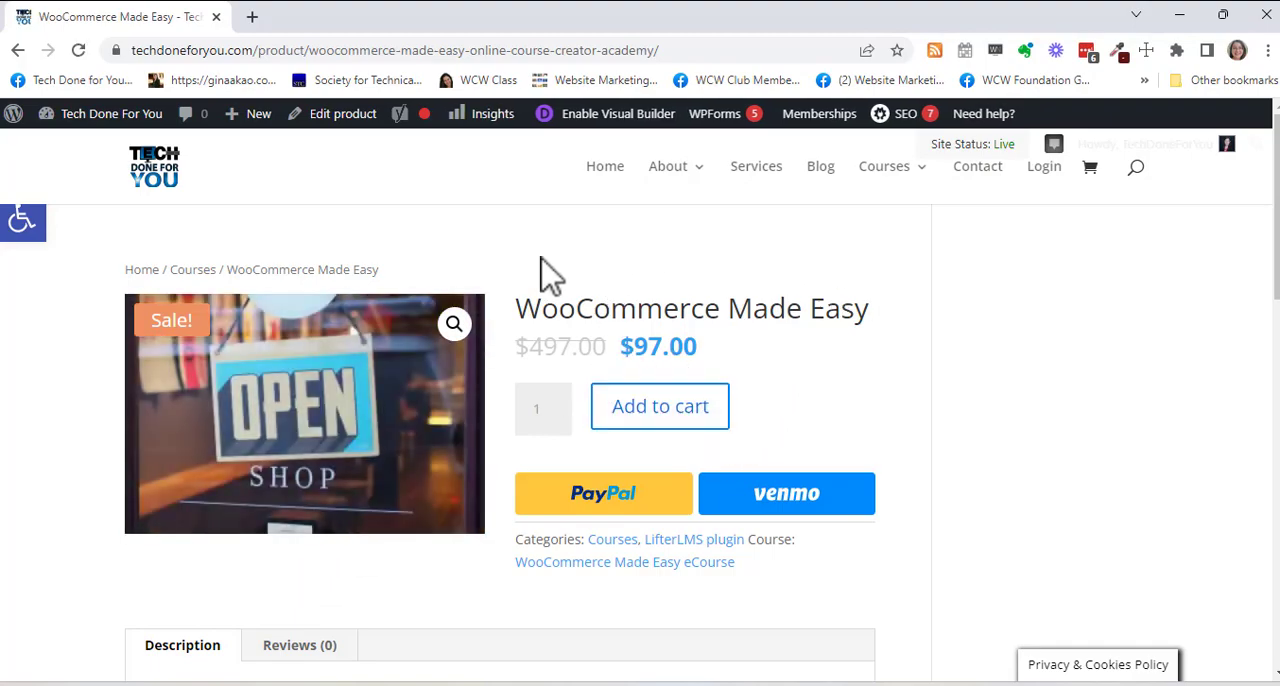
pyautogui.moveTo(884, 240)
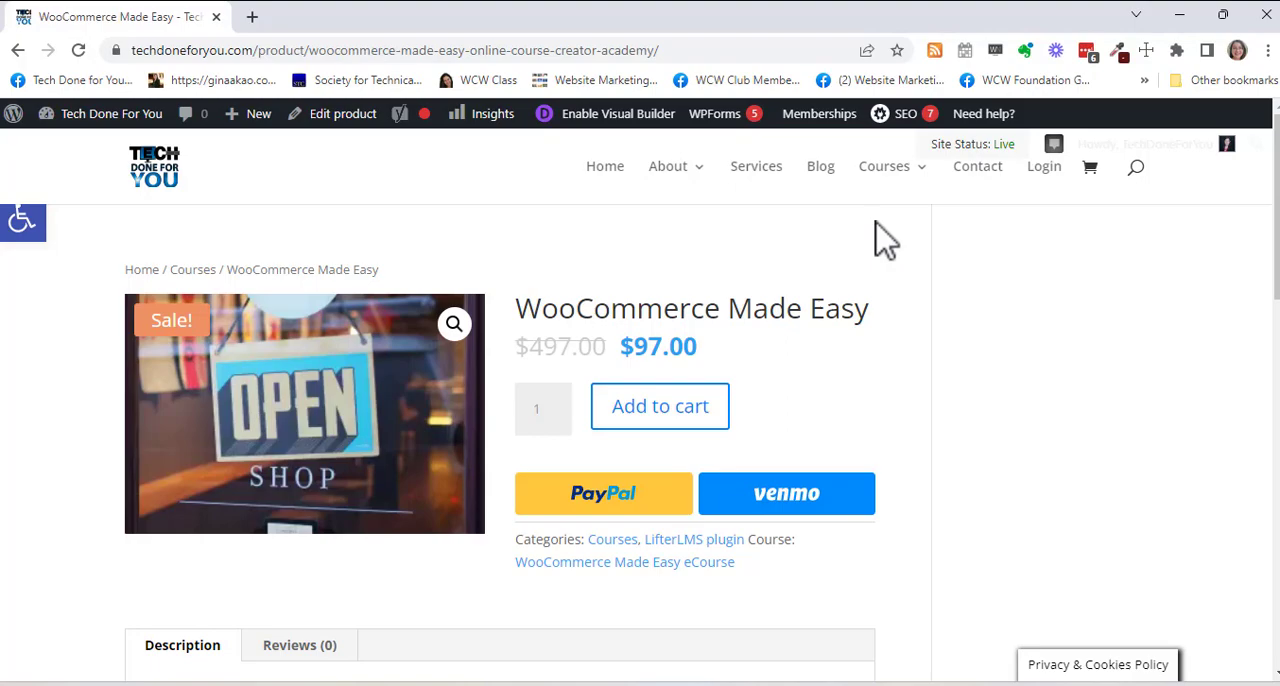
pyautogui.moveTo(568, 224)
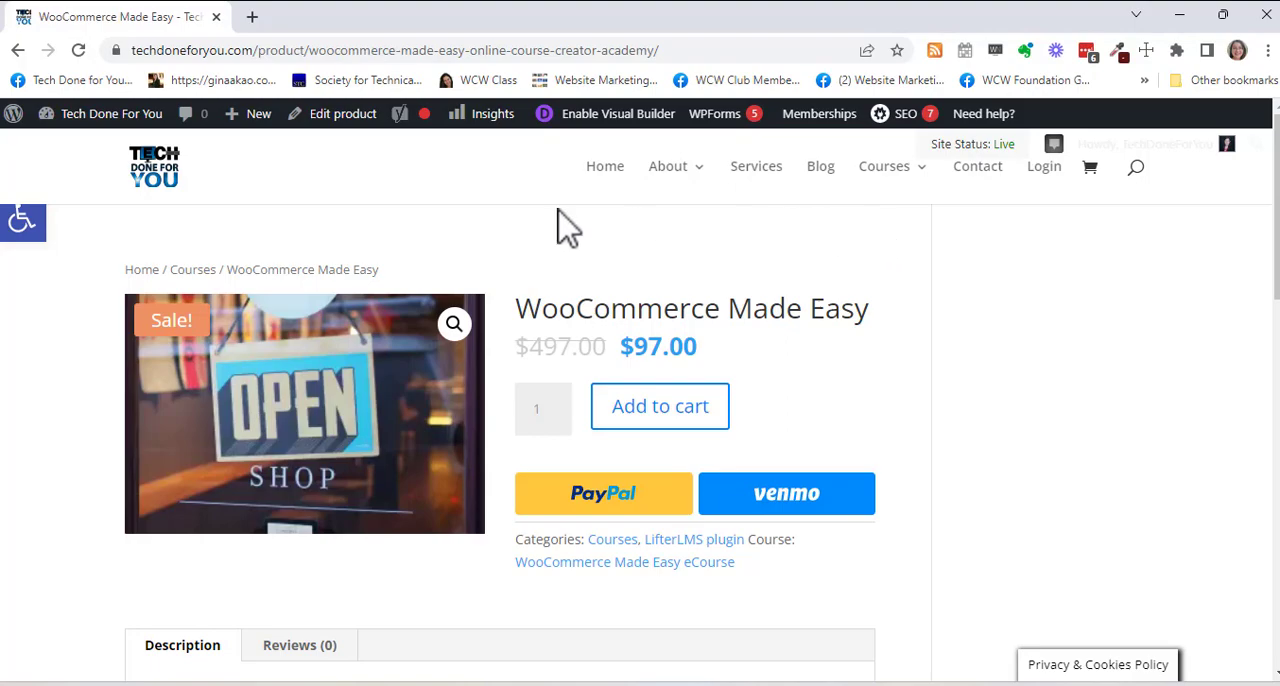
pyautogui.moveTo(724, 300)
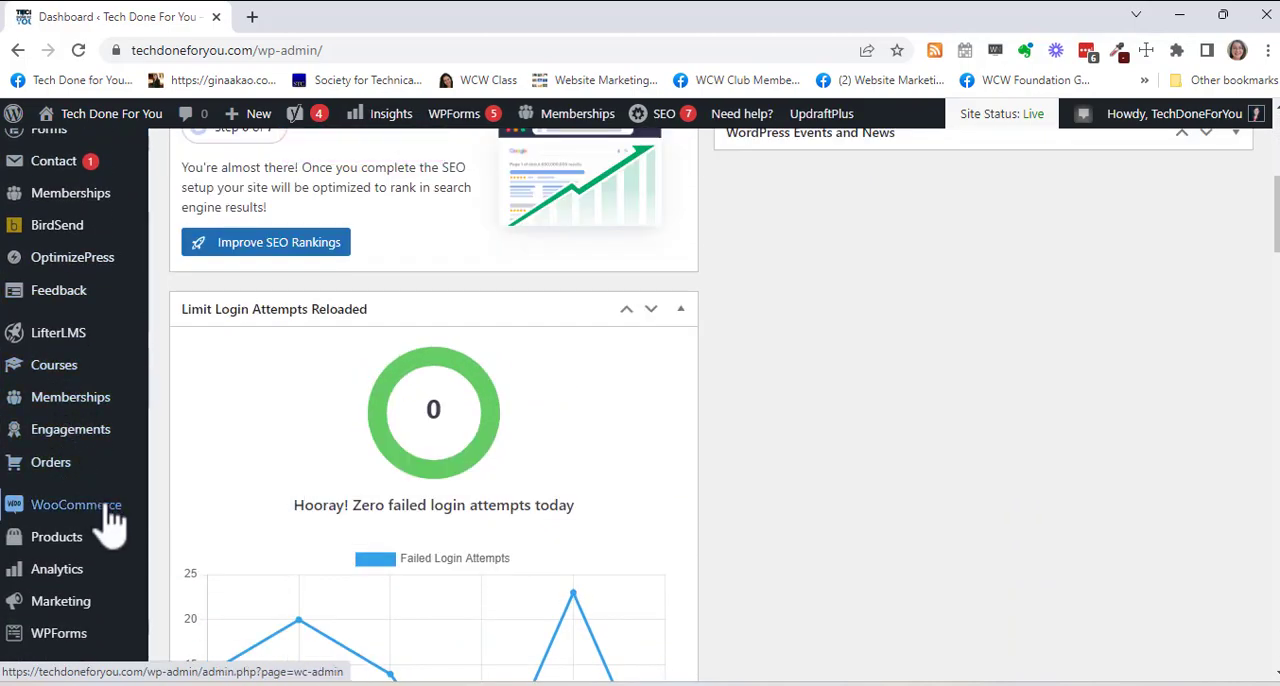
pyautogui.moveTo(56, 536)
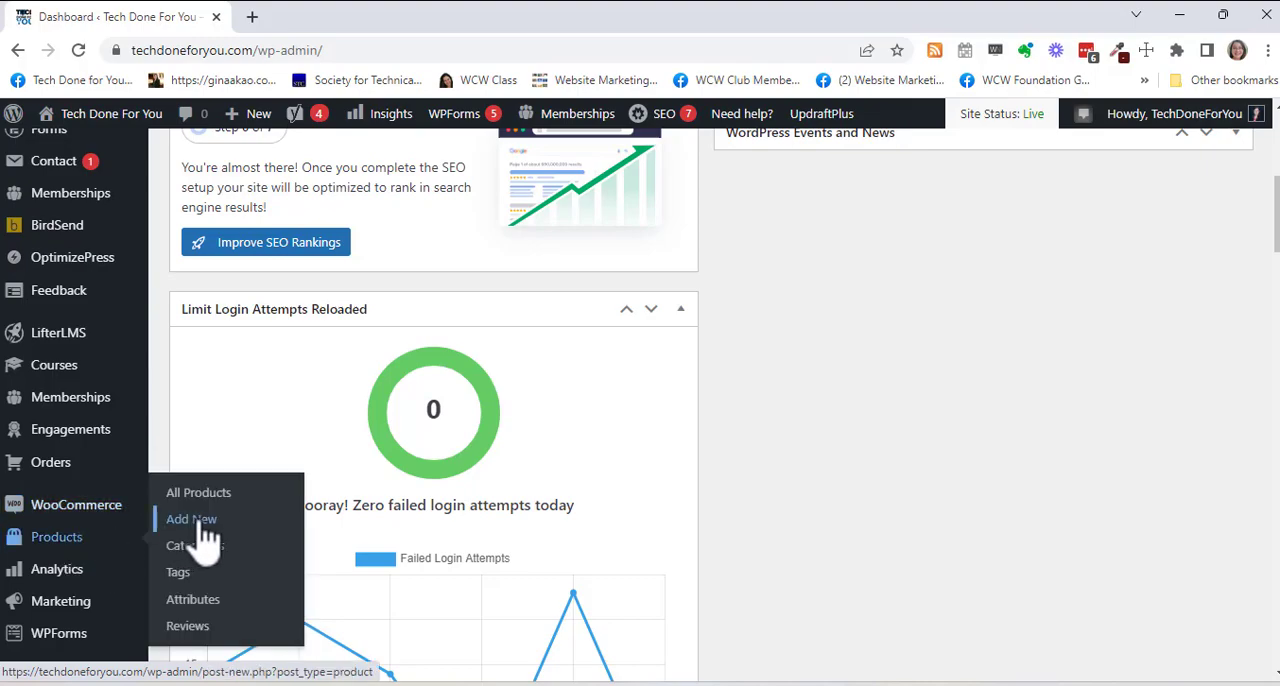
# Step: Start a new product via Products > Add New in the admin sidebar
pyautogui.click(192, 520)
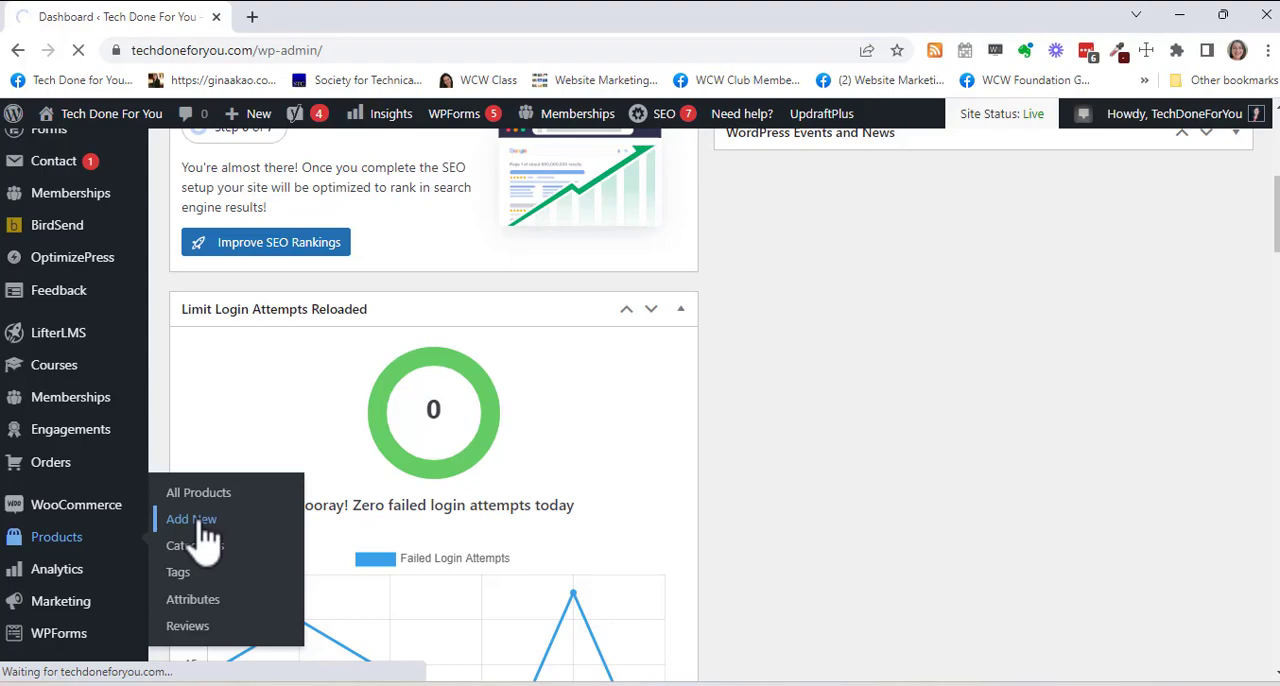
pyautogui.click(190, 520)
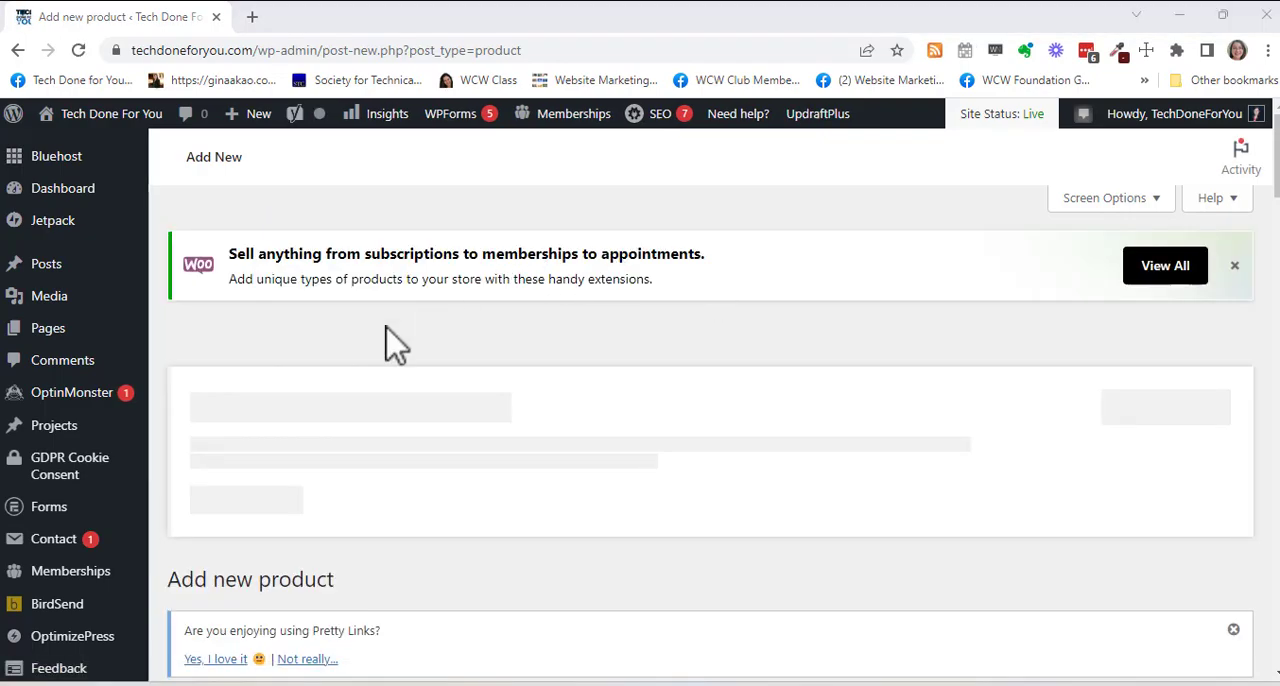
# Step: Title the product 'The Plain English Movement' and describe it as 'This is my honors thesis.'
pyautogui.scroll(-3)
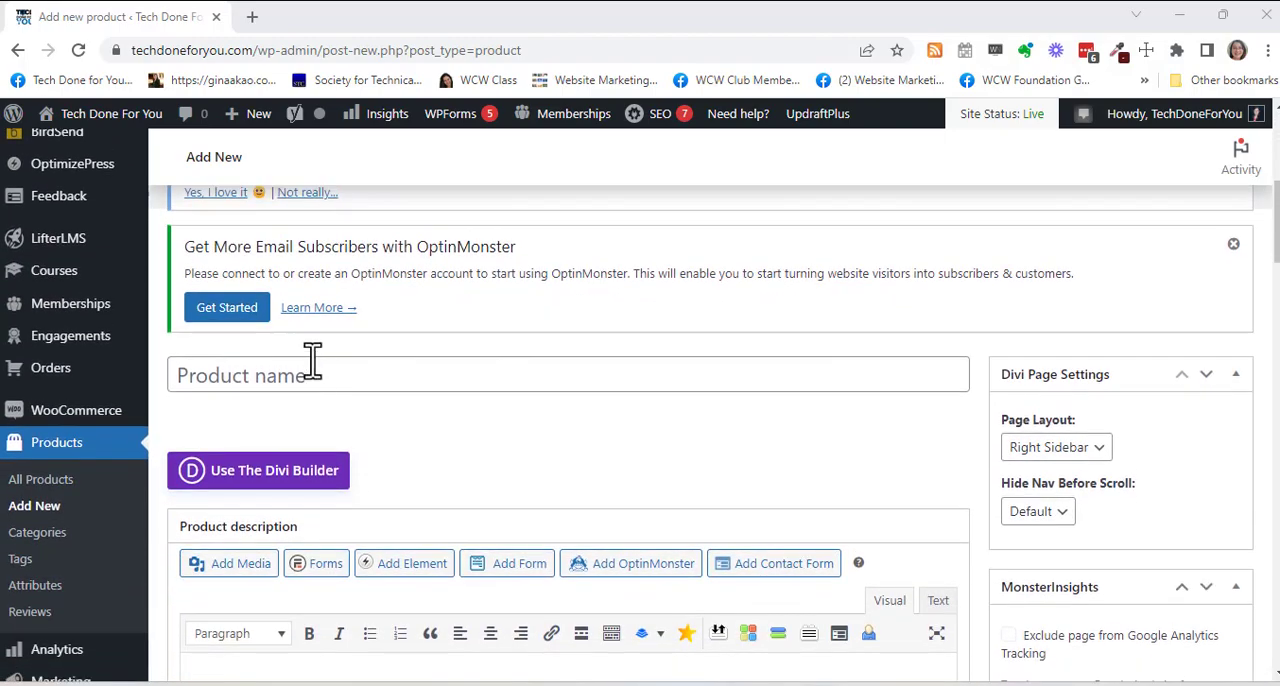
pyautogui.write('The Plain English Movement')
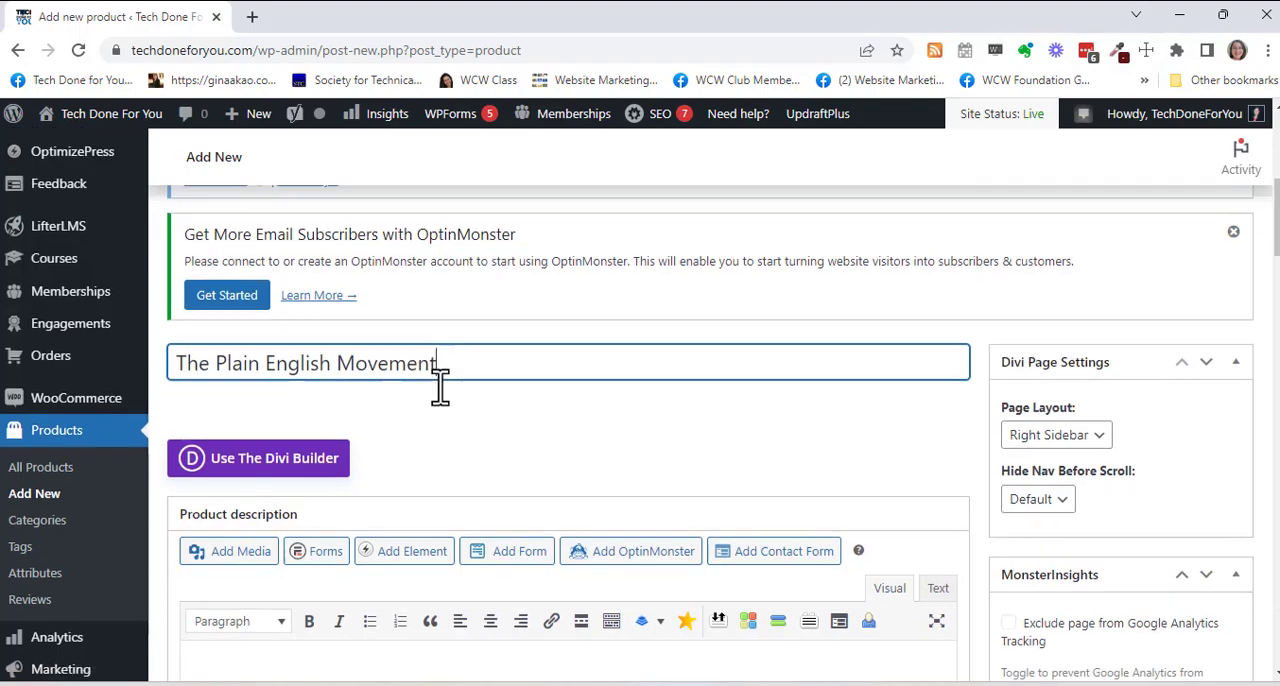
pyautogui.scroll(-3)
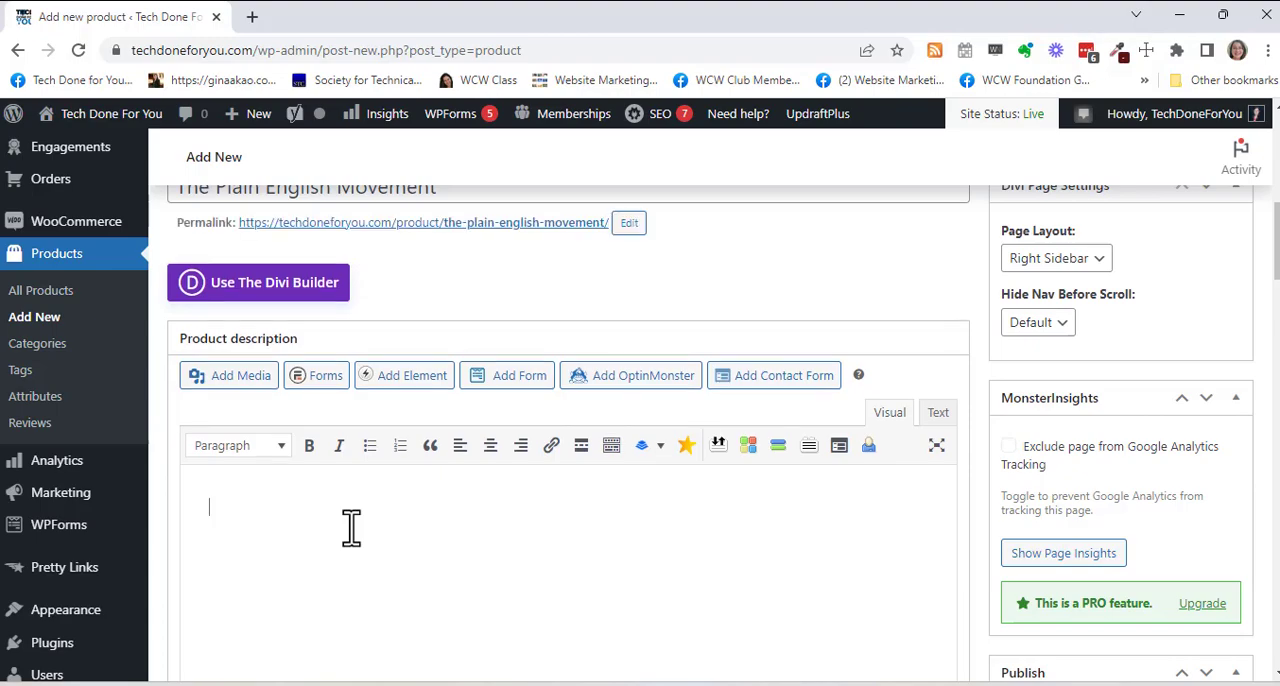
pyautogui.write('This is my h')
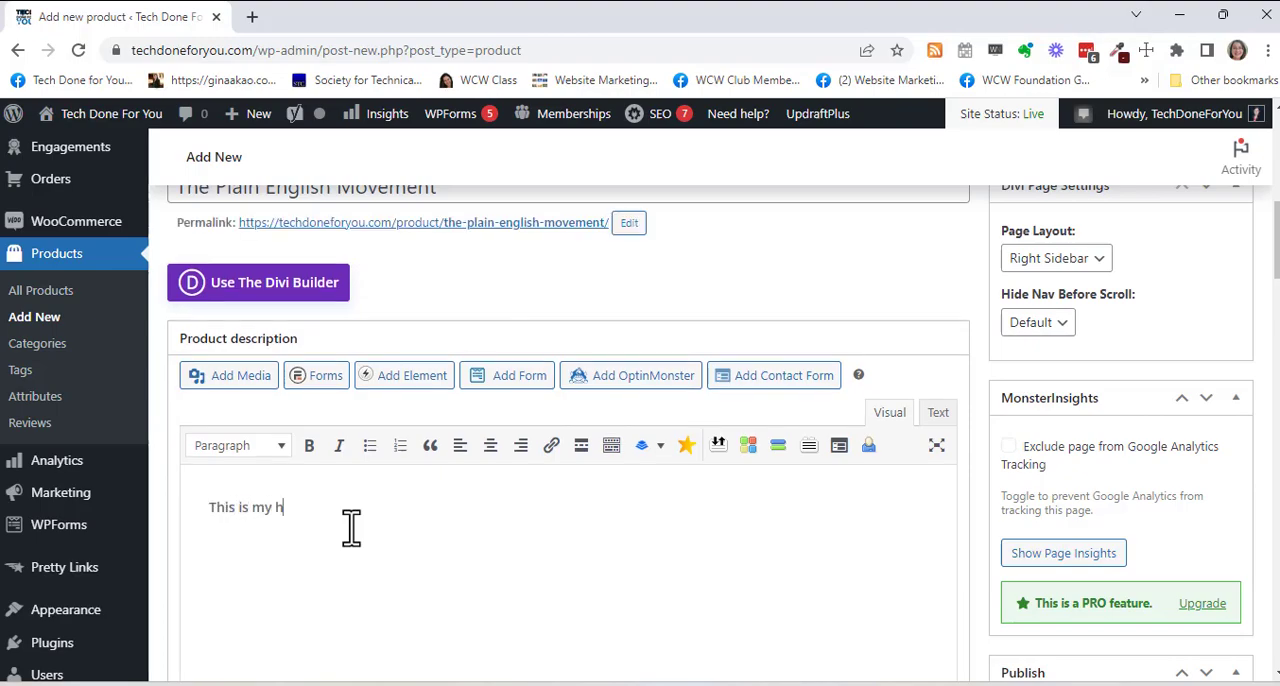
pyautogui.write('onors thesis.')
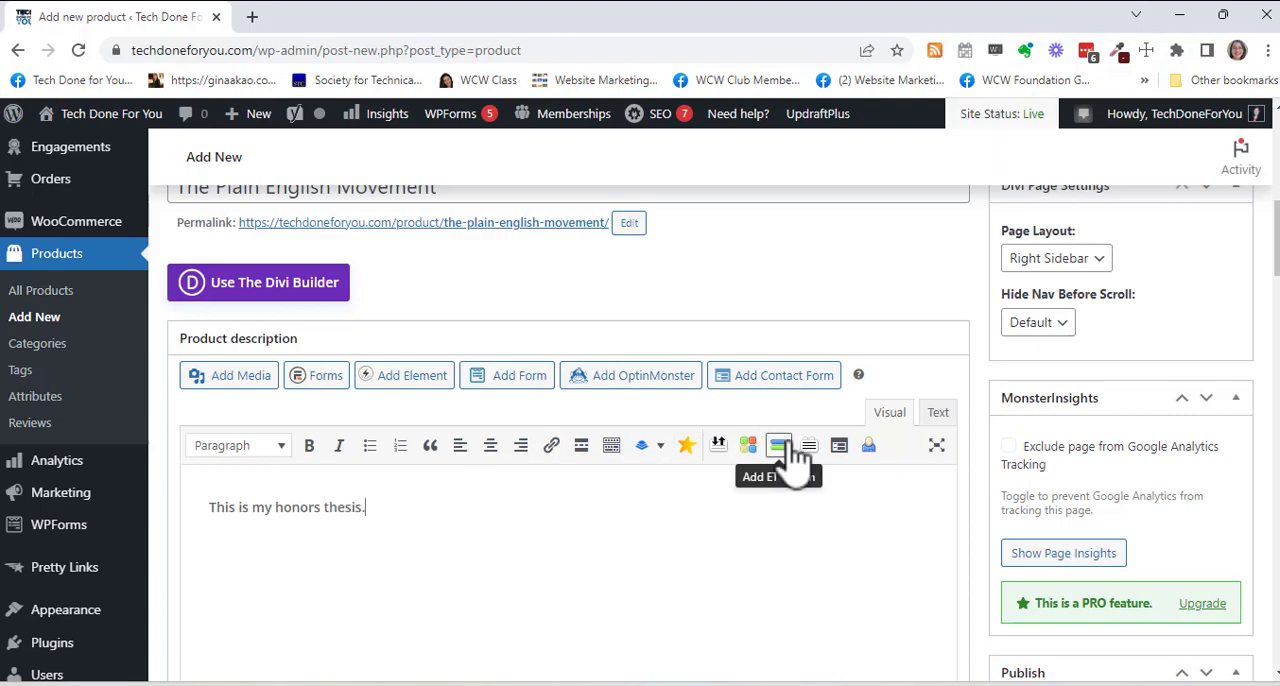
pyautogui.scroll(-3)
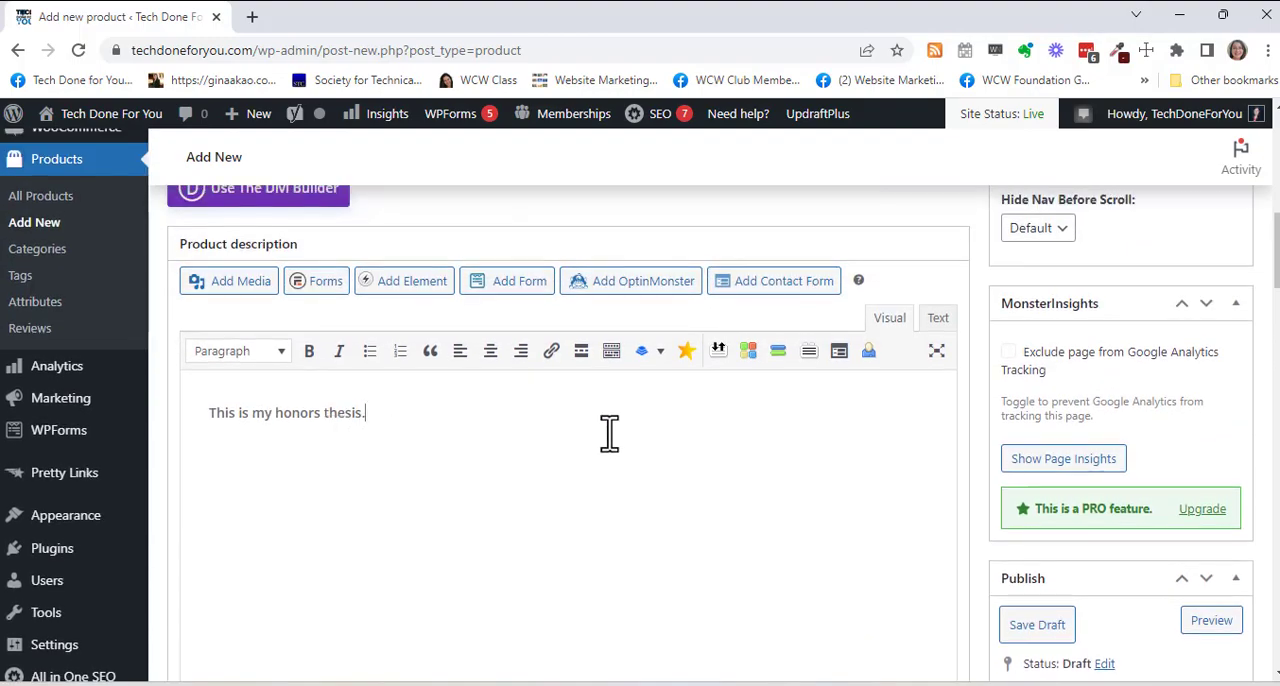
pyautogui.moveTo(648, 472)
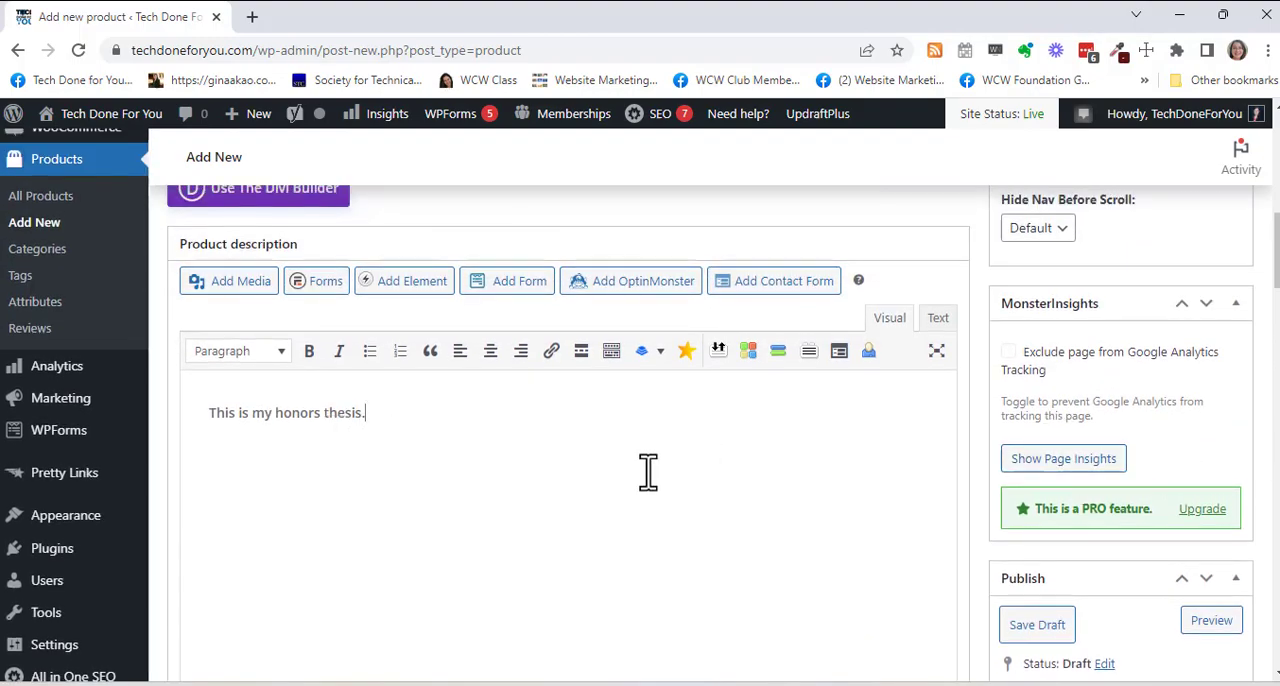
pyautogui.scroll(-3)
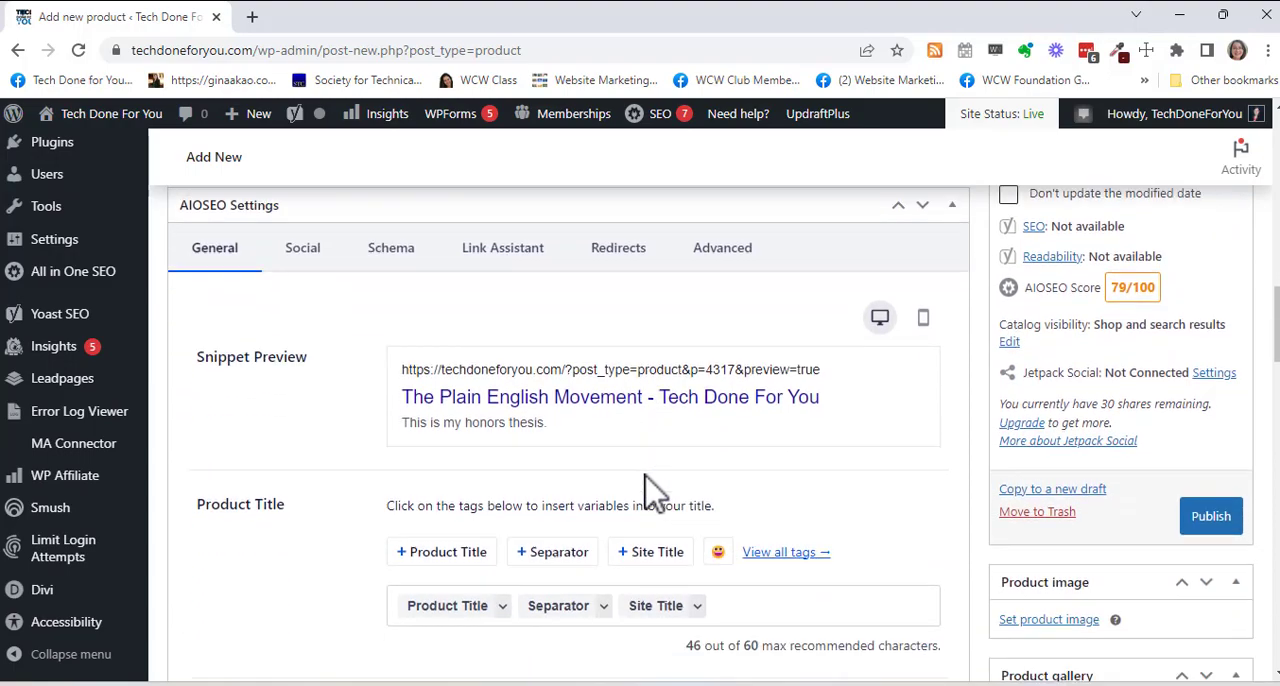
# Step: Scroll past the AIOSEO and Yoast SEO panels to the Product data box
pyautogui.scroll(-3)
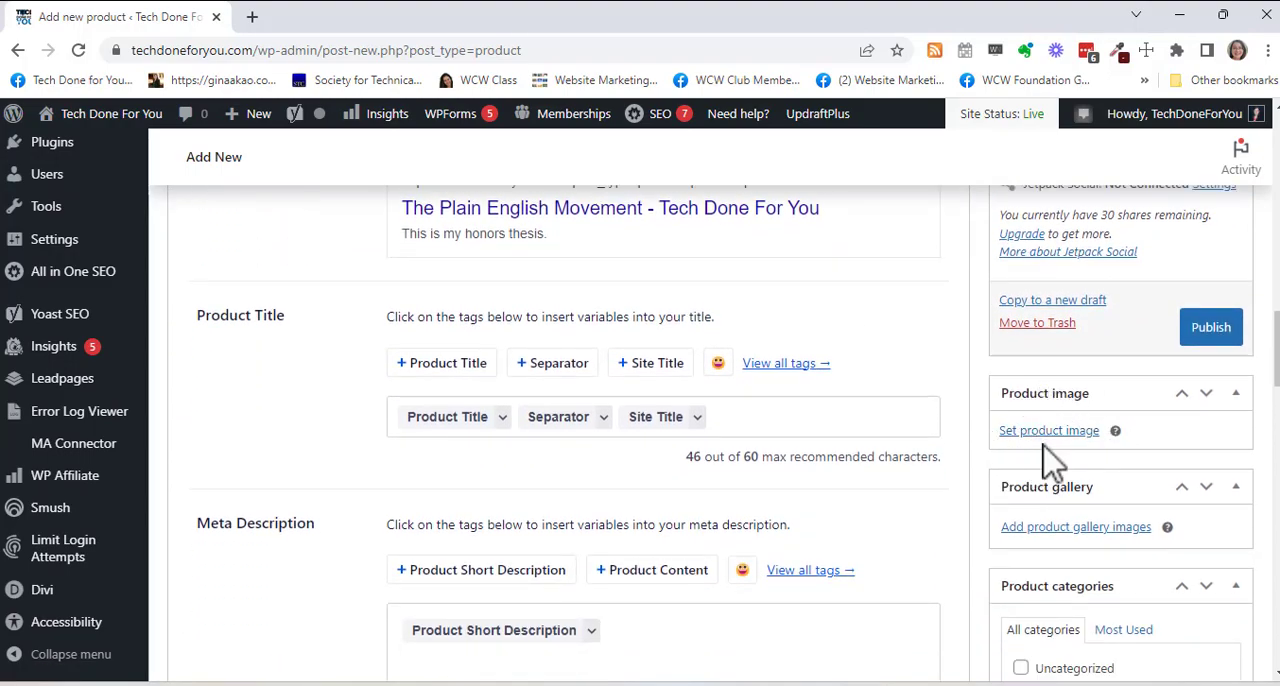
pyautogui.moveTo(1048, 430)
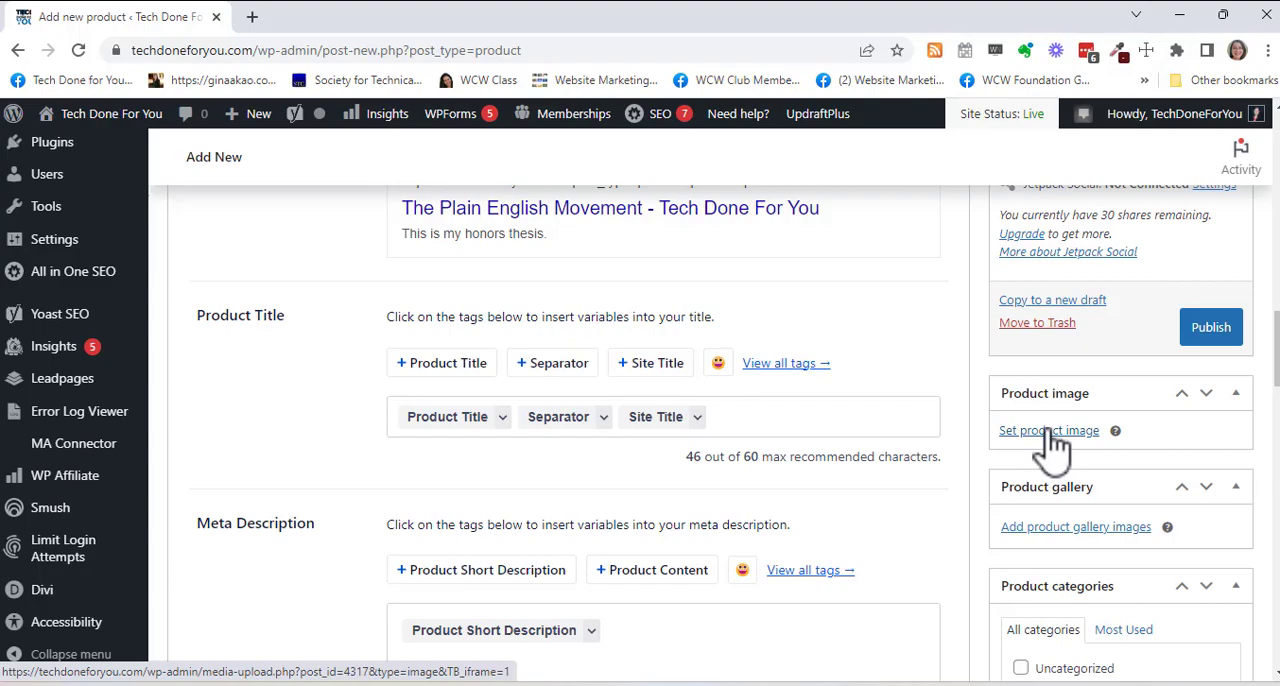
pyautogui.scroll(-3)
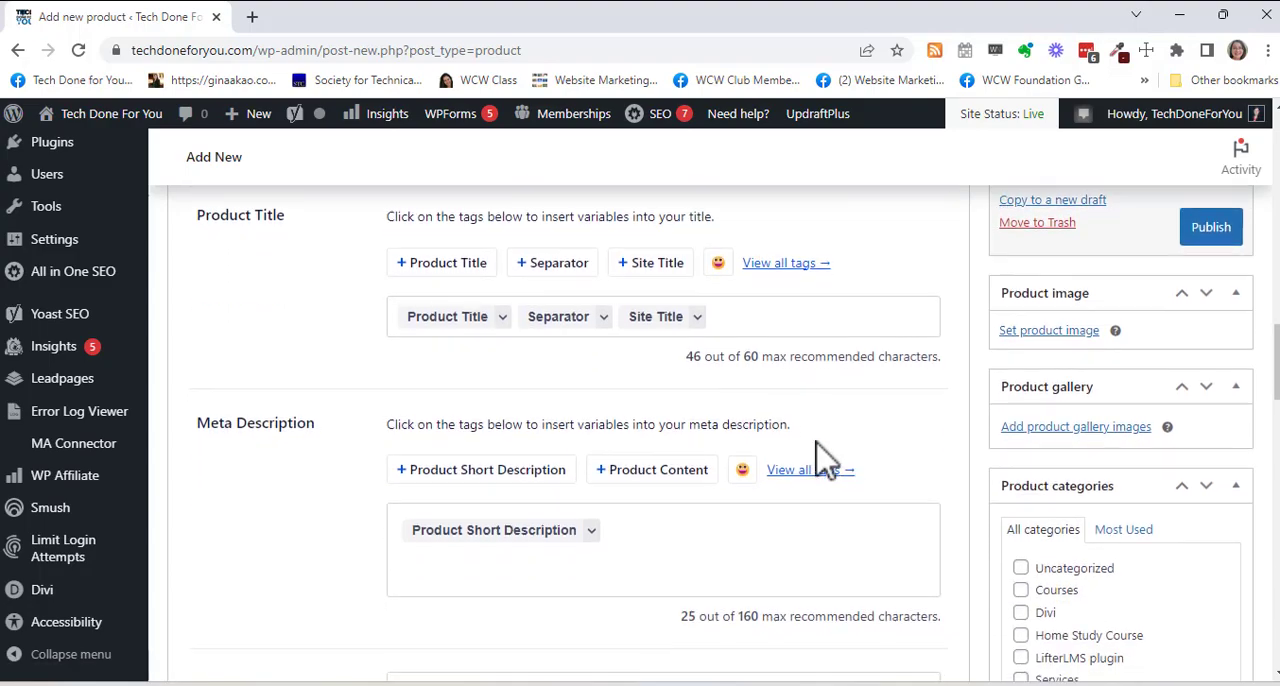
pyautogui.scroll(-3)
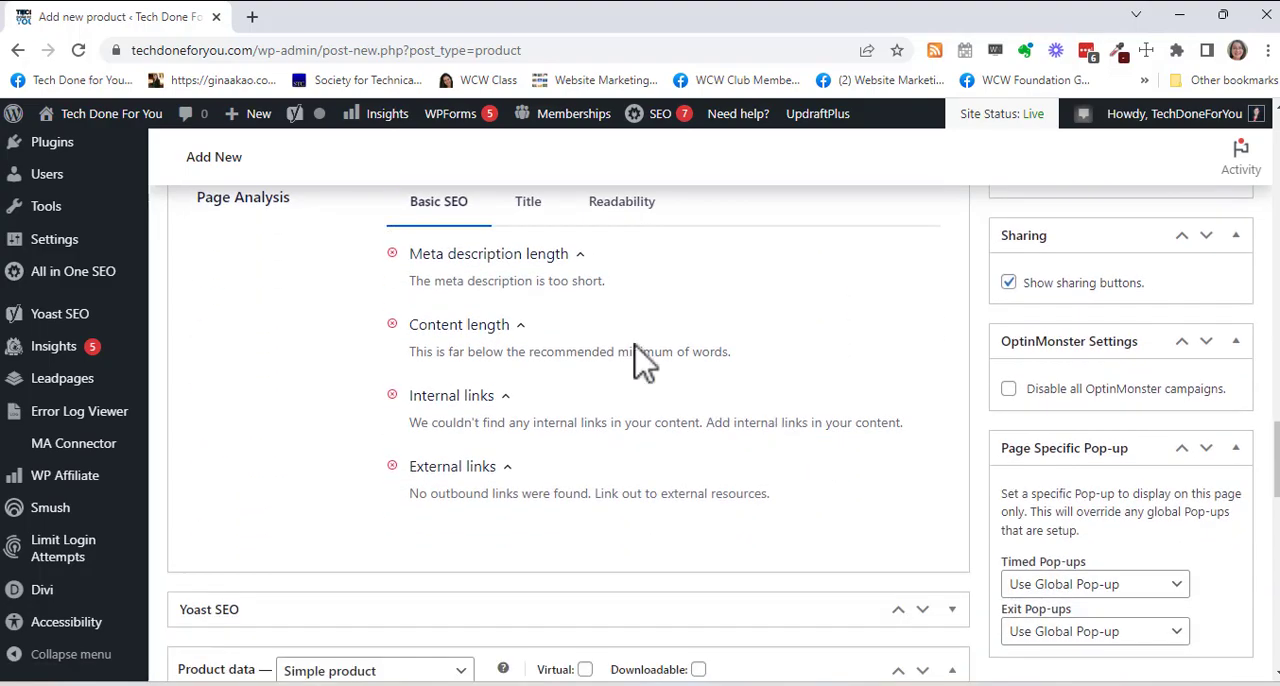
pyautogui.scroll(-3)
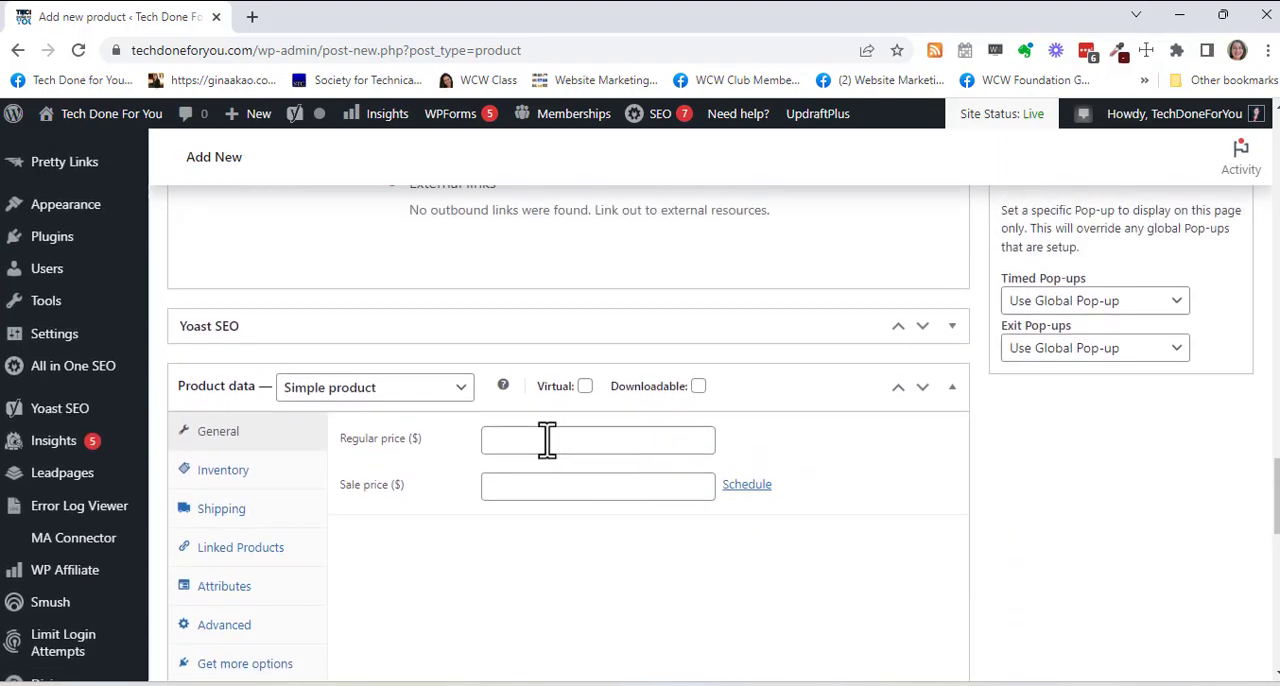
# Step: Set the regular price to 5.99 and the sale price to 4.99
pyautogui.click(596, 438)
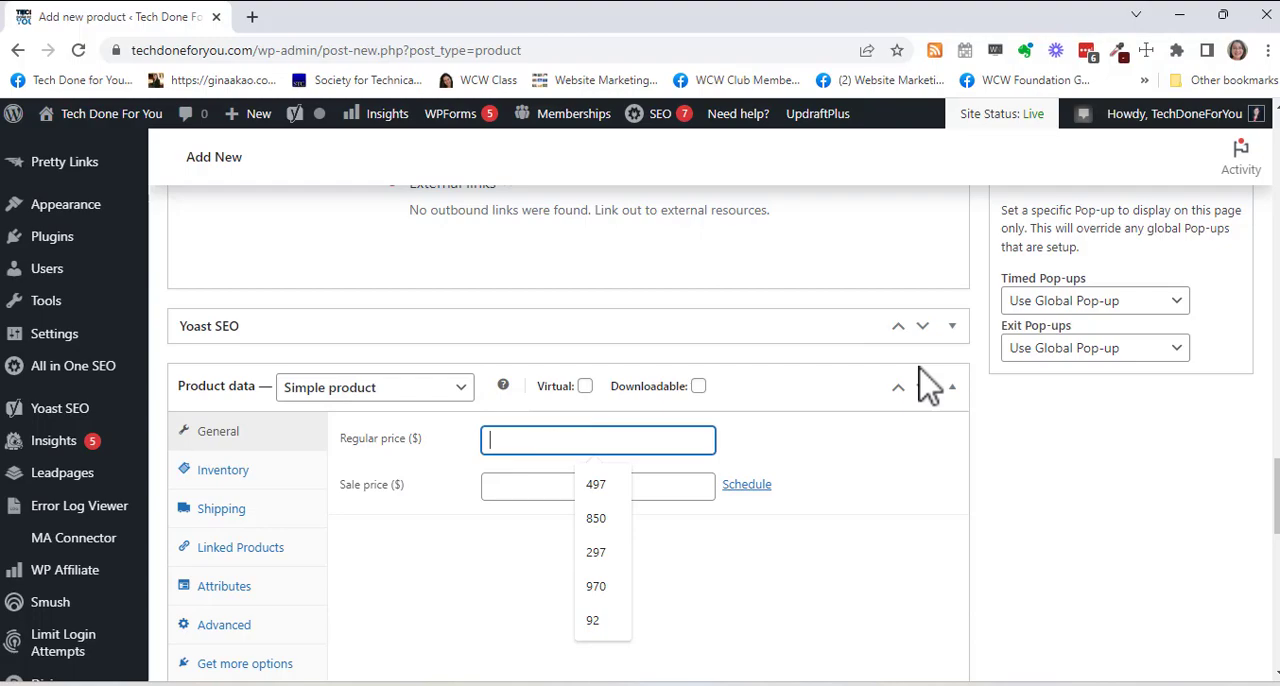
pyautogui.write('5.99')
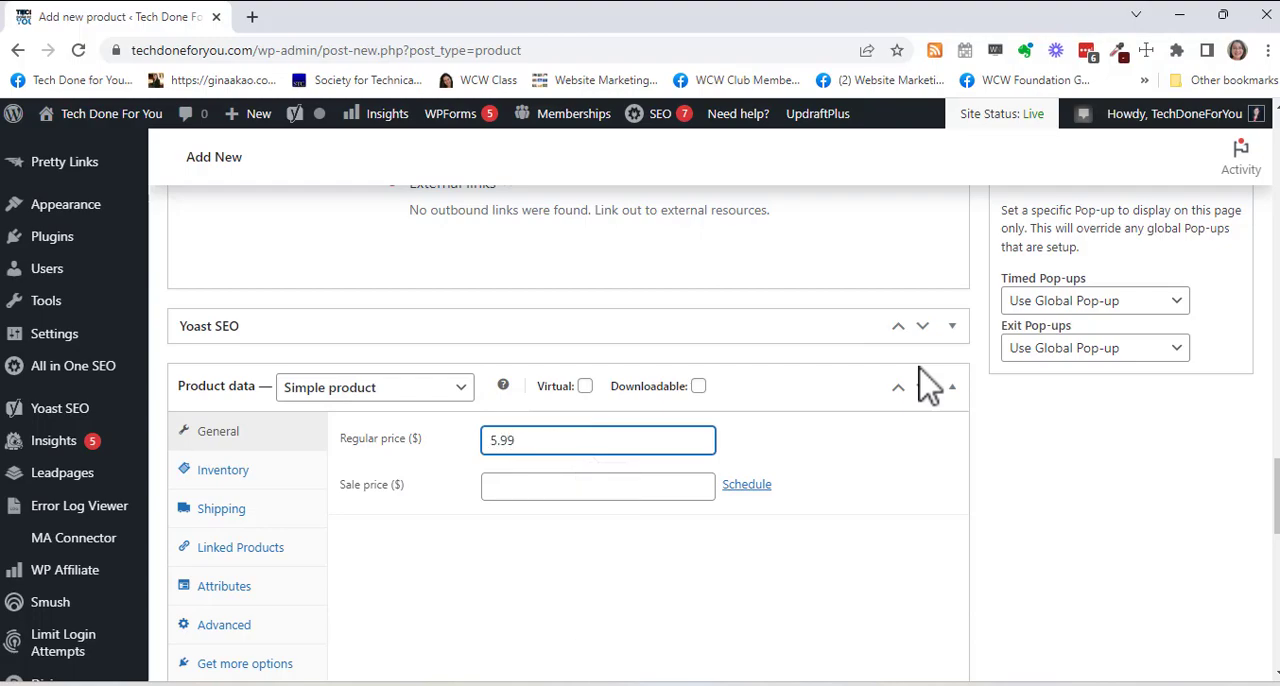
pyautogui.click(596, 486)
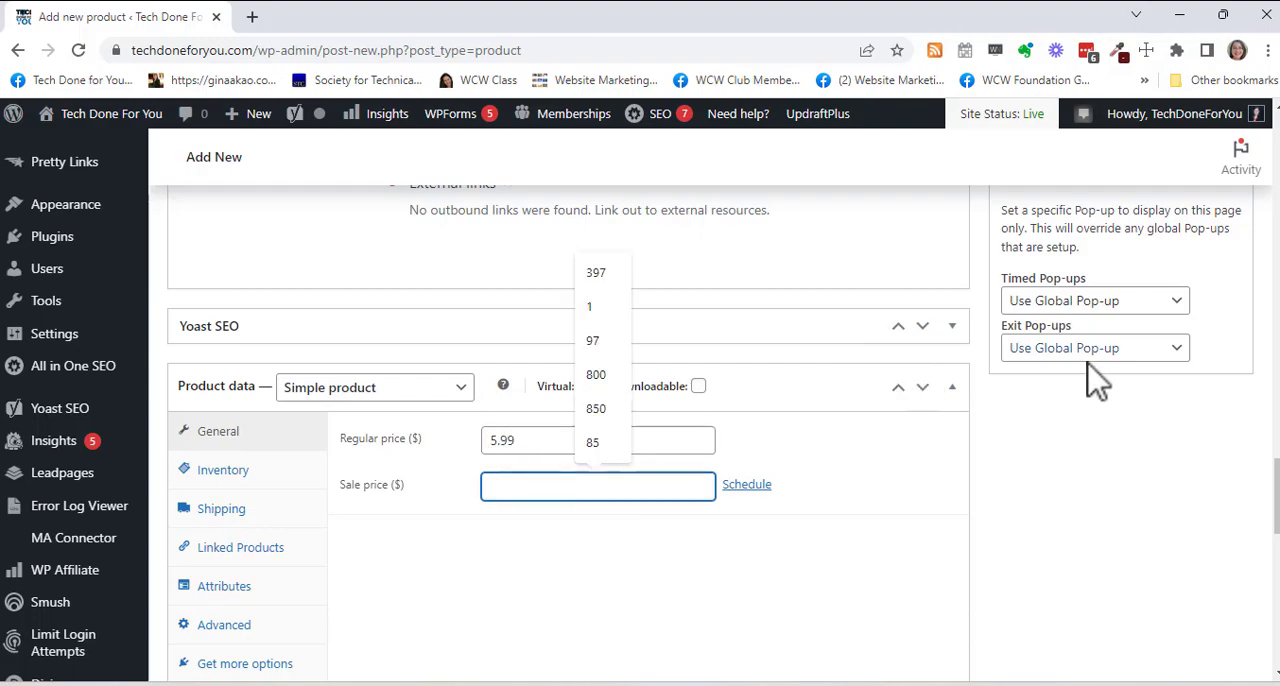
pyautogui.write('4.99')
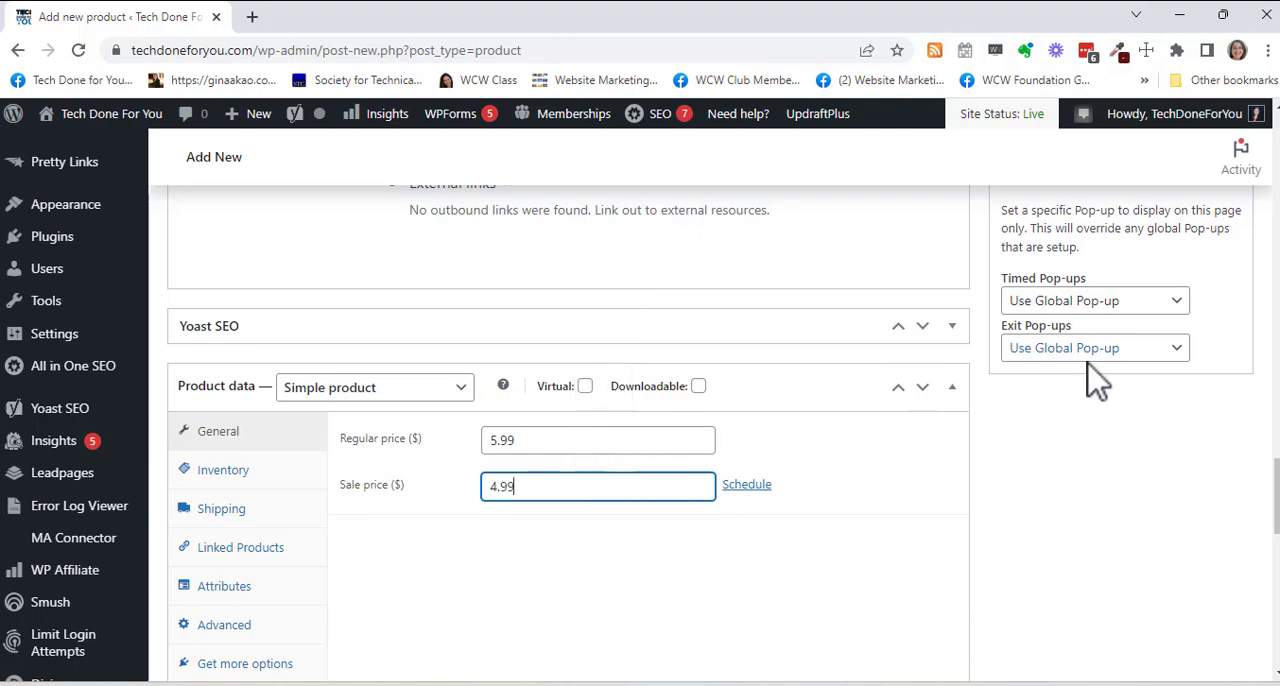
pyautogui.moveTo(876, 472)
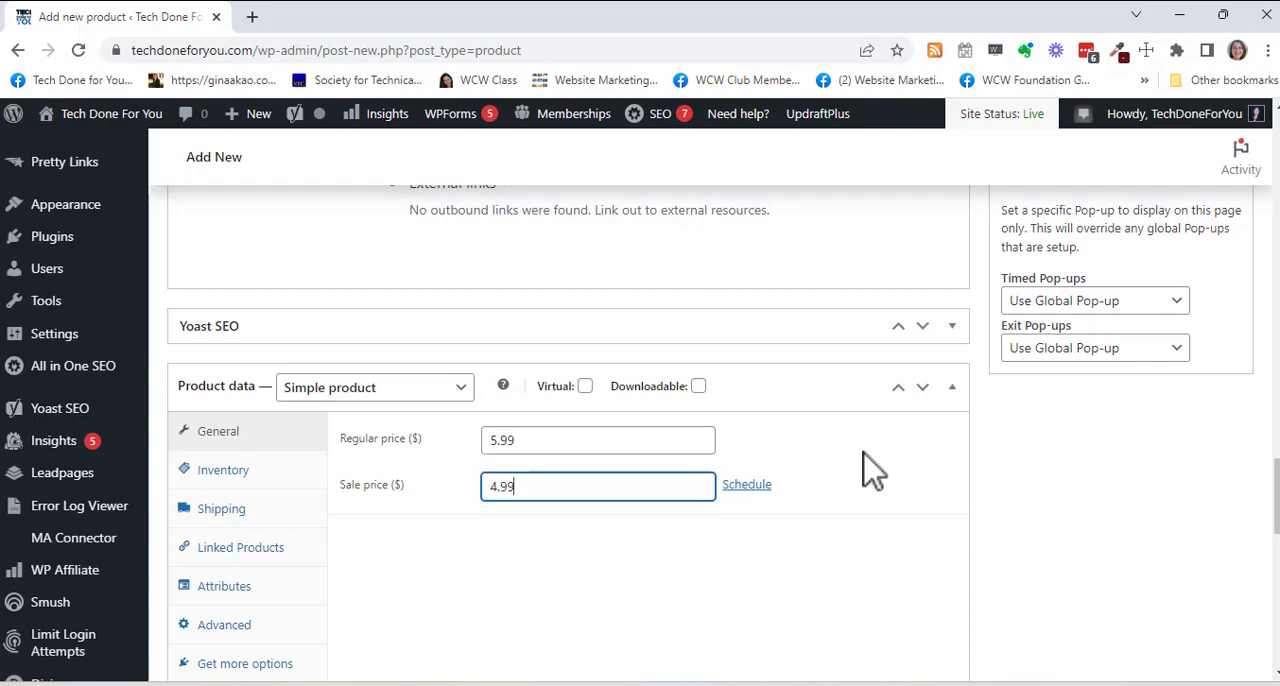
pyautogui.moveTo(592, 410)
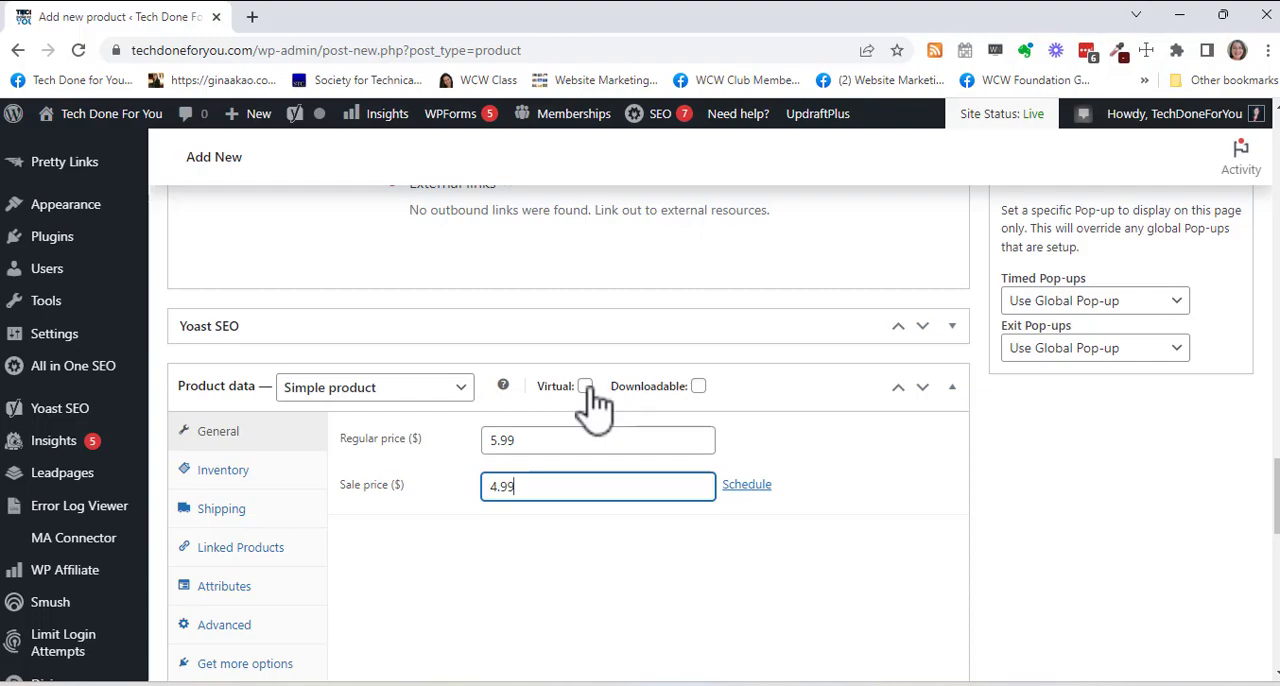
# Step: Mark the product as virtual and downloadable and add an empty download-file slot
pyautogui.click(584, 386)
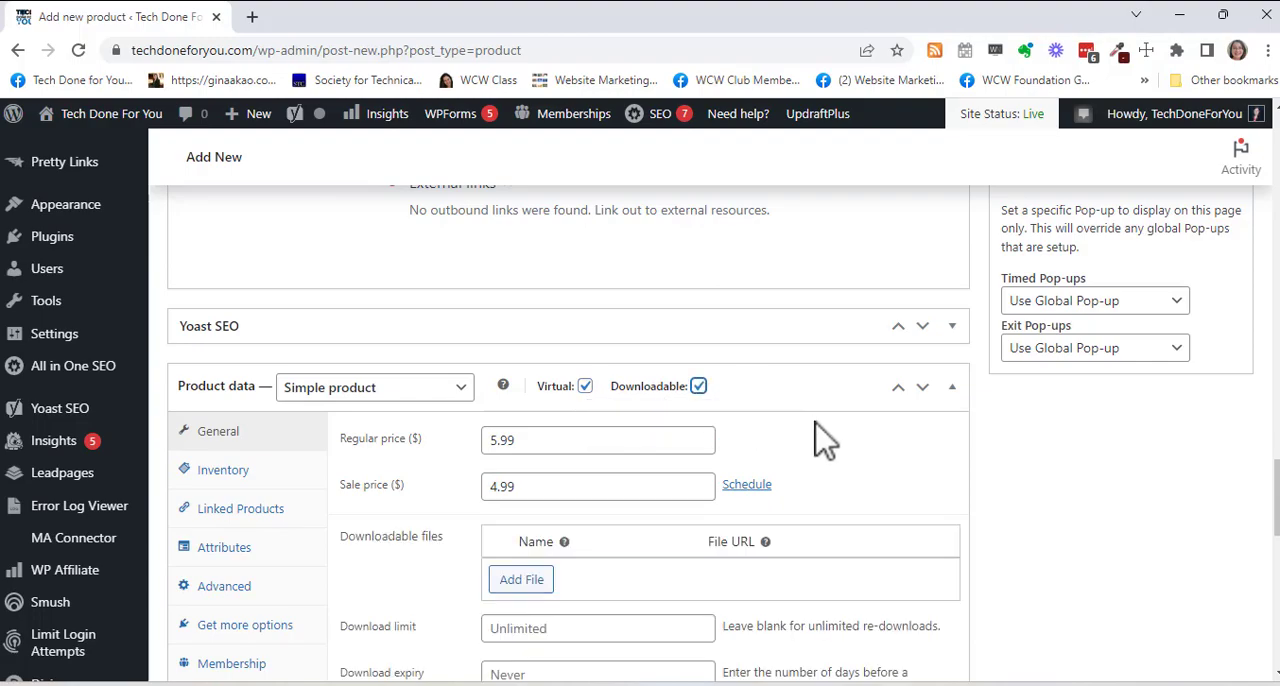
pyautogui.scroll(-3)
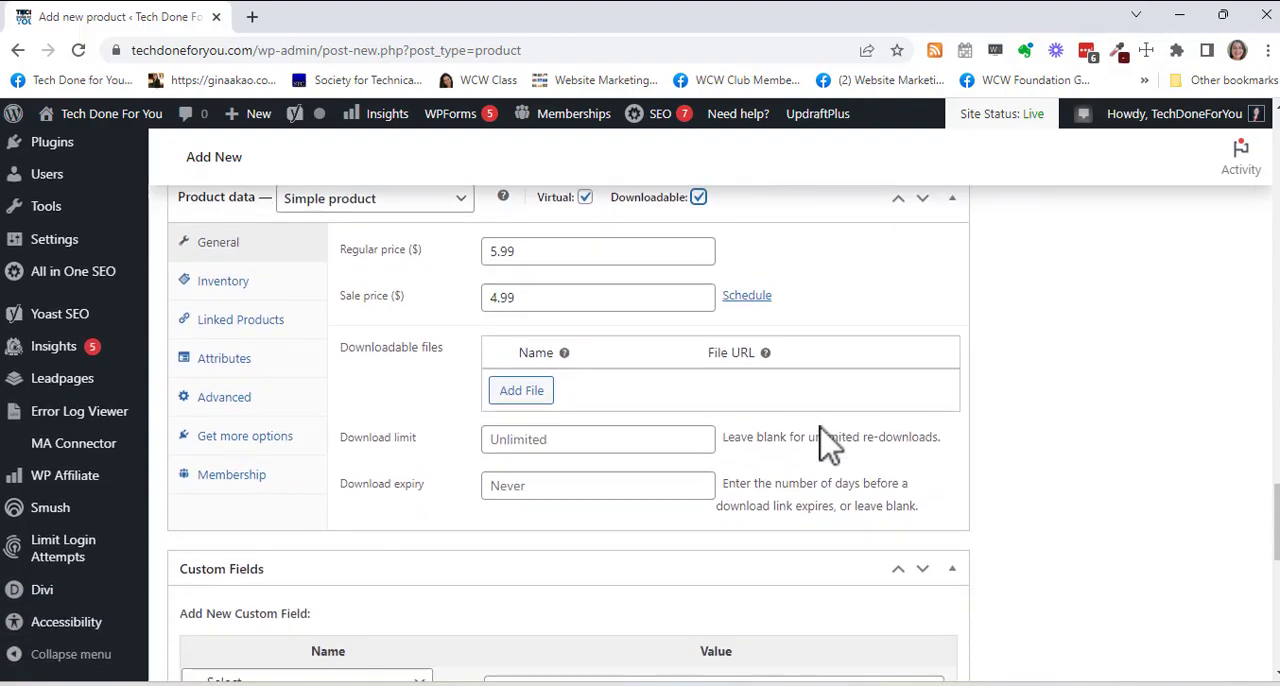
pyautogui.moveTo(822, 440)
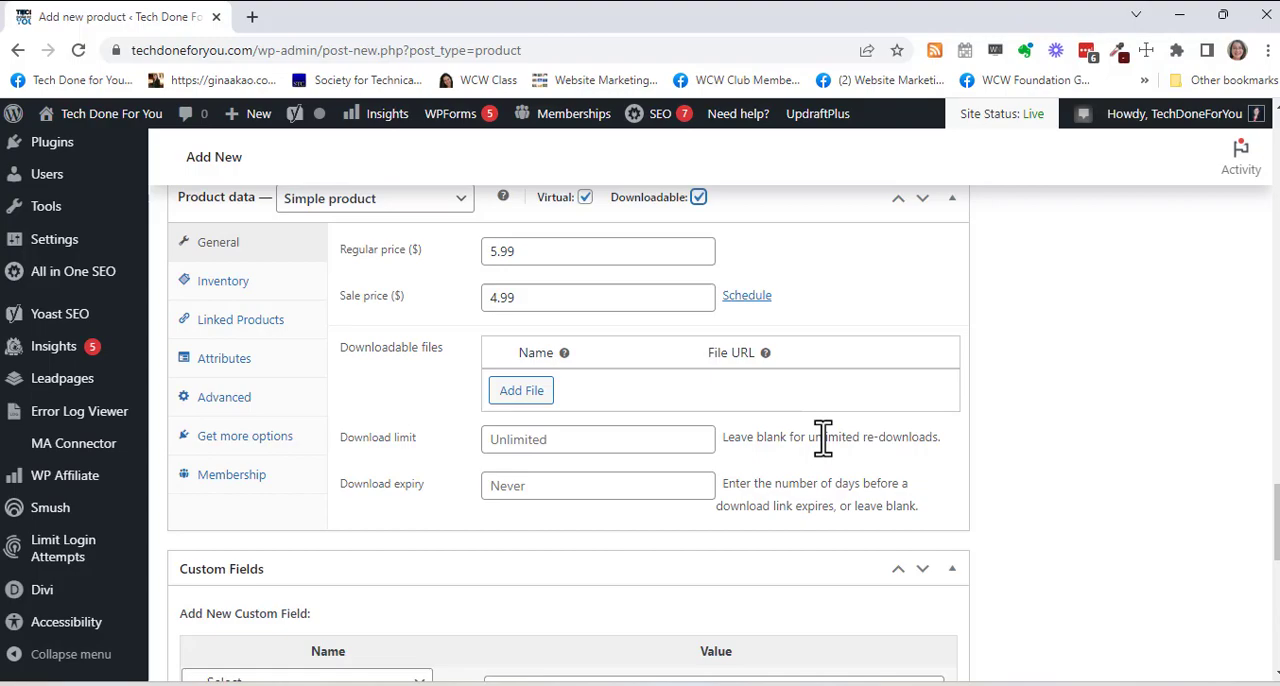
pyautogui.scroll(3)
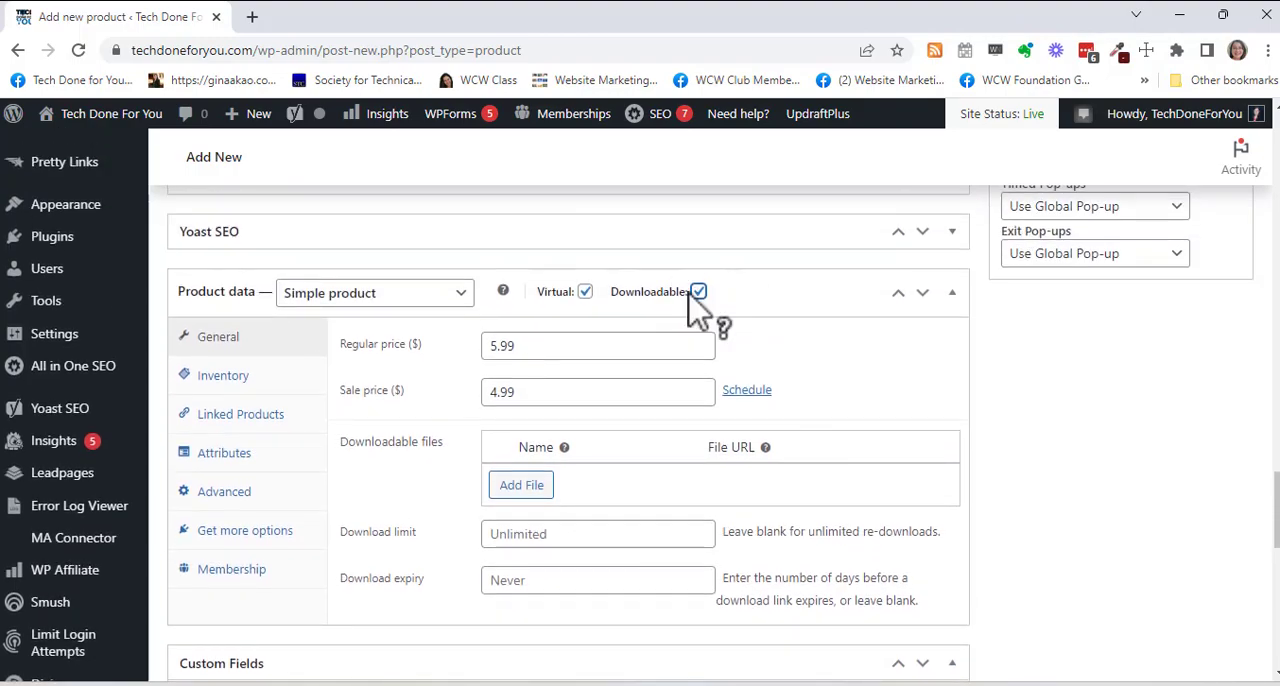
pyautogui.moveTo(908, 460)
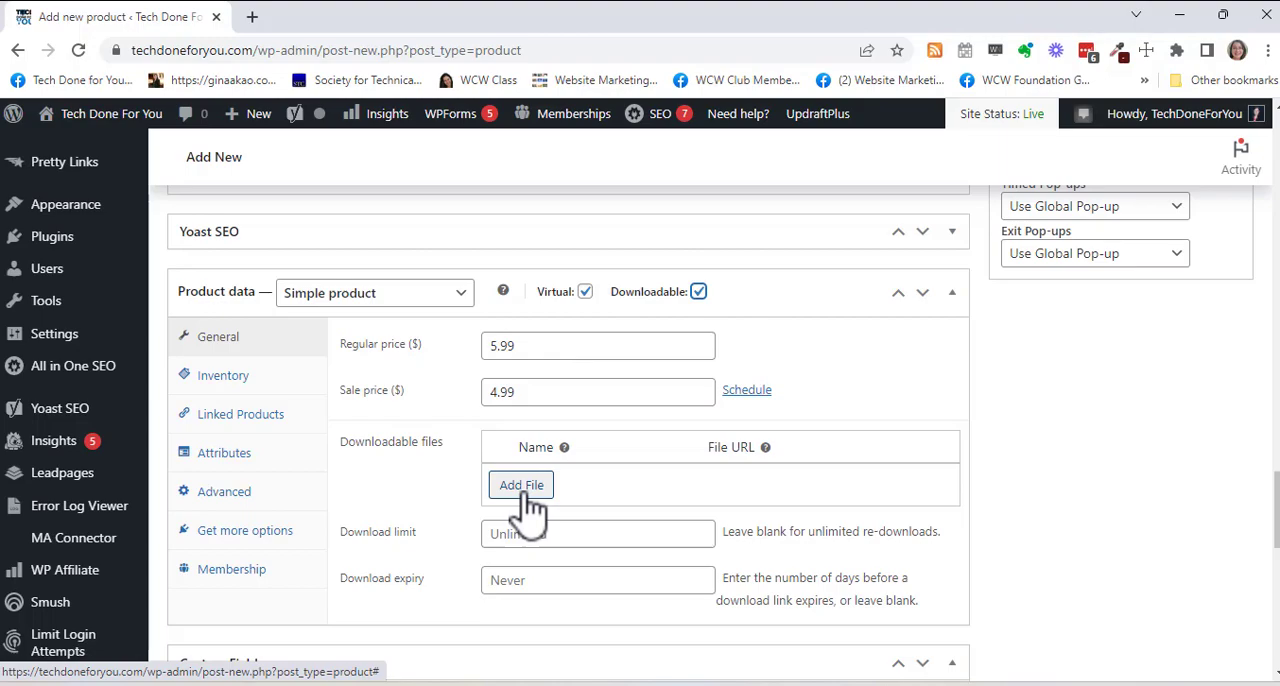
pyautogui.moveTo(564, 500)
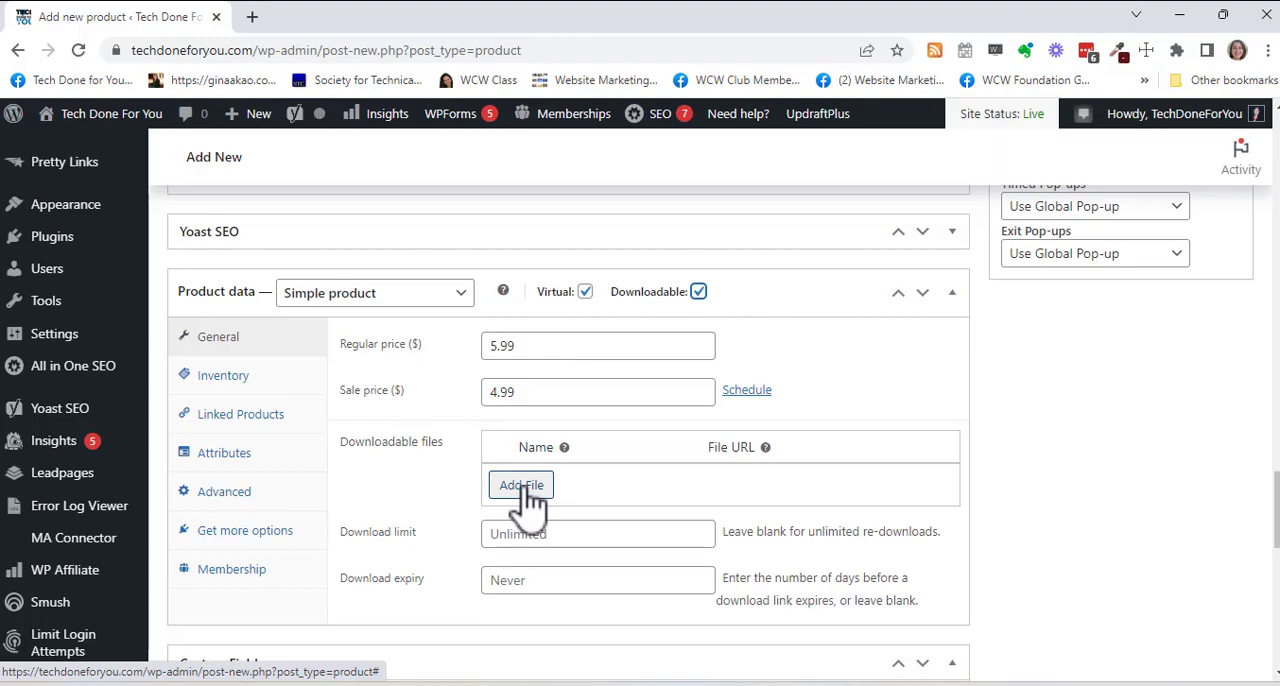
pyautogui.moveTo(540, 504)
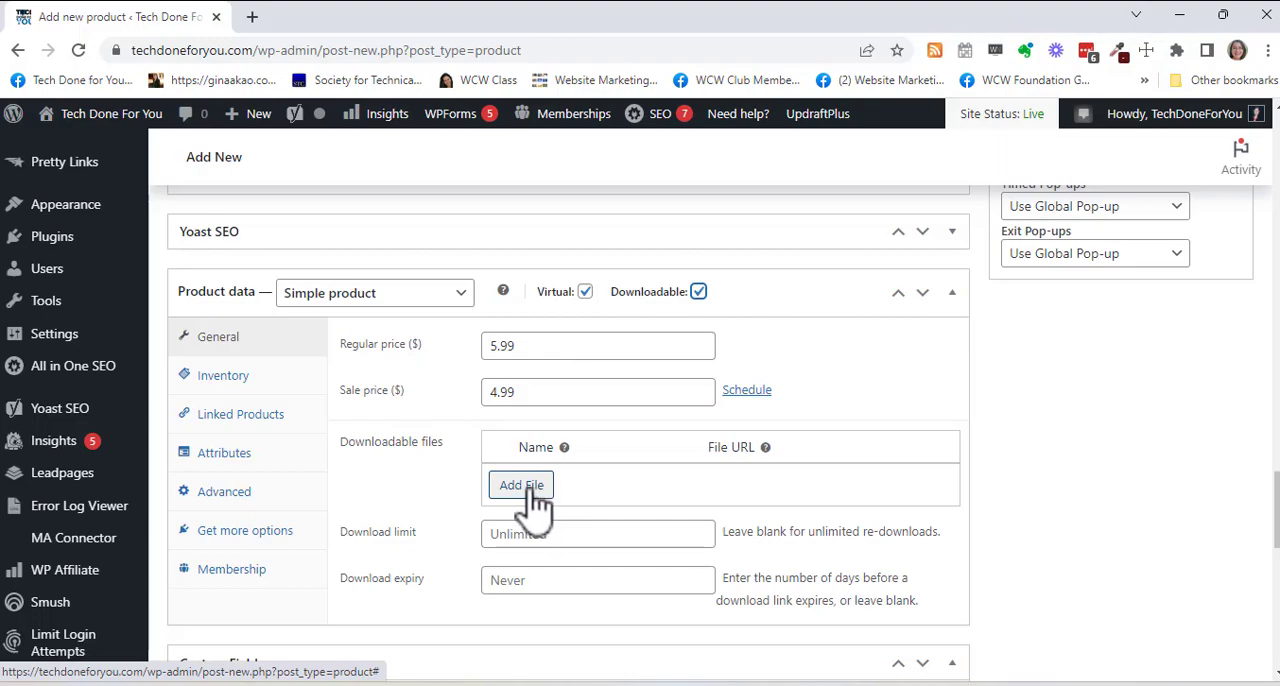
pyautogui.click(520, 484)
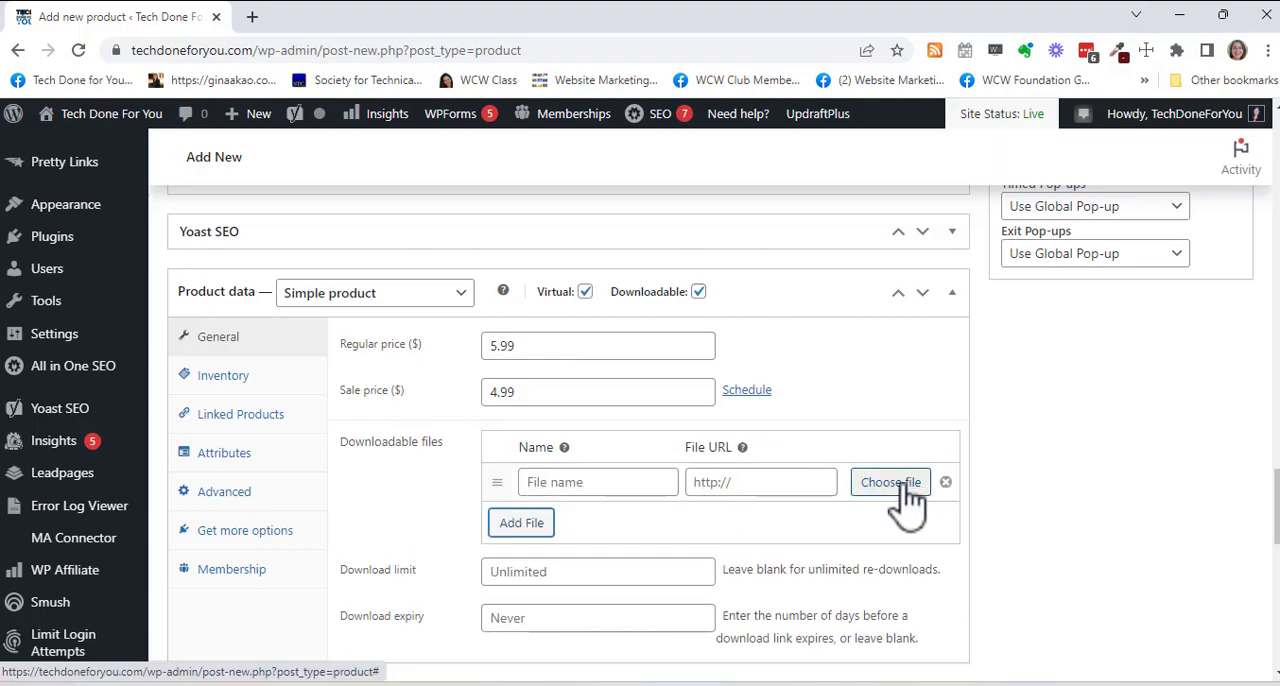
# Step: Bring up the file chooser for the download slot and switch to uploading from the computer
pyautogui.click(890, 482)
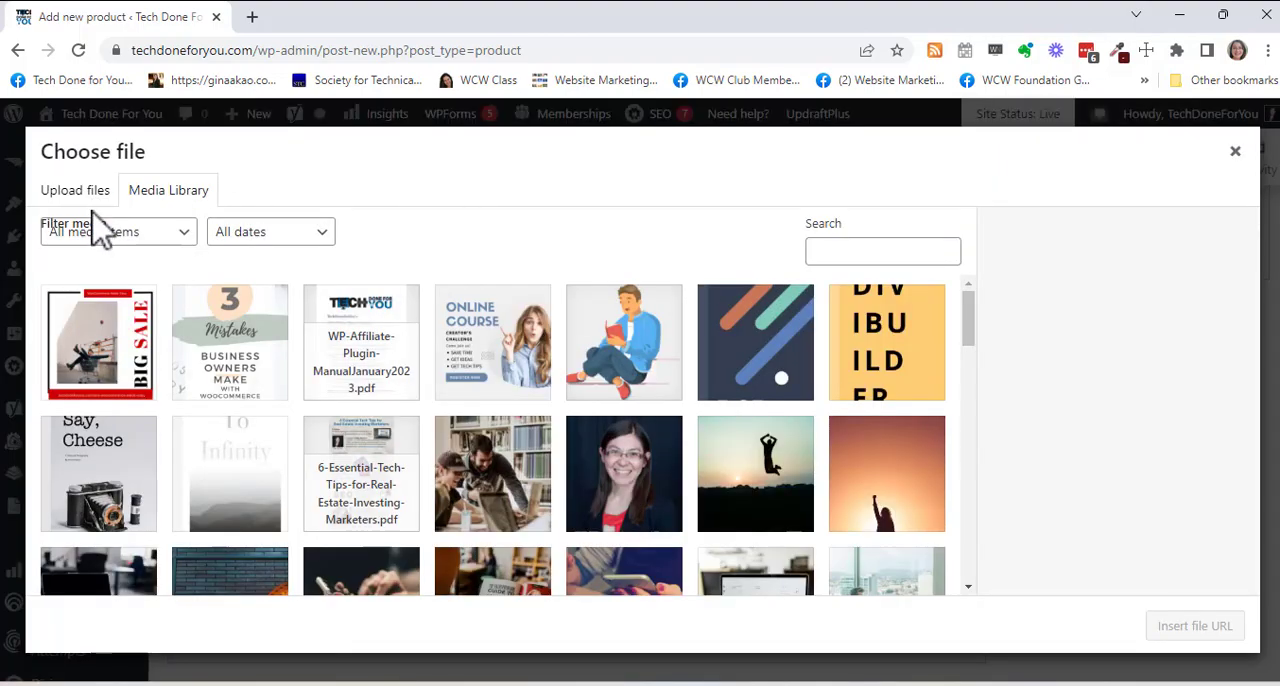
pyautogui.click(74, 190)
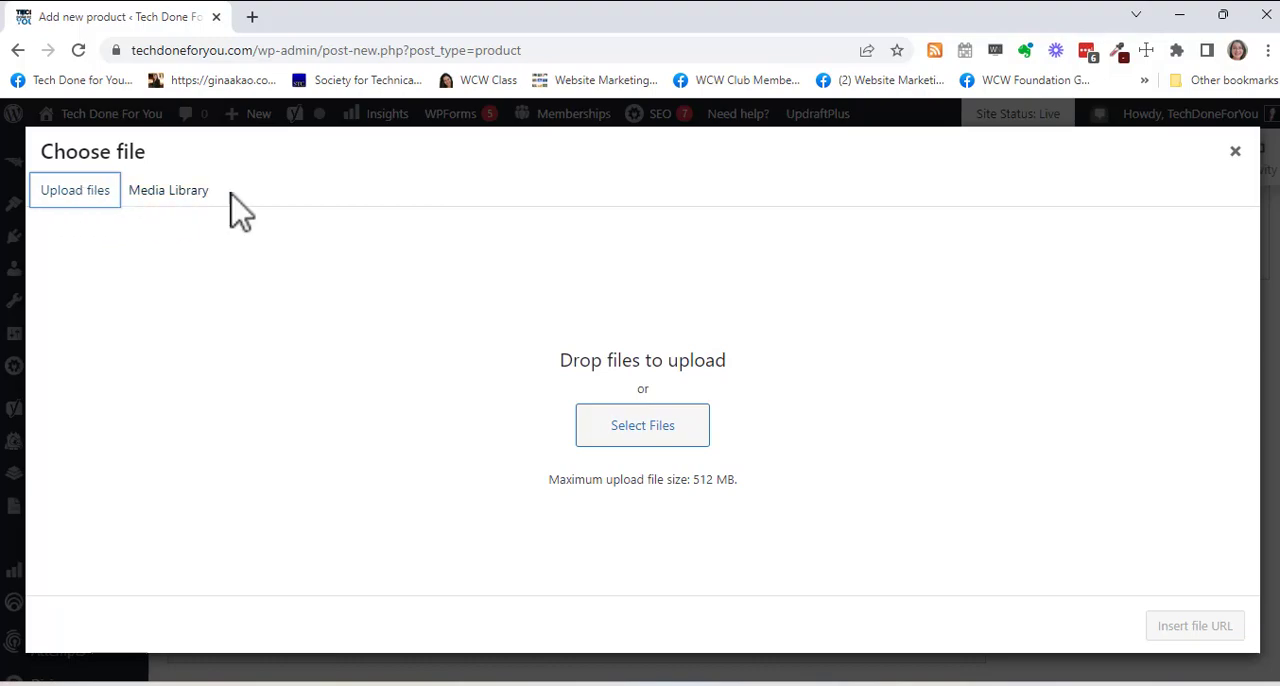
pyautogui.moveTo(642, 424)
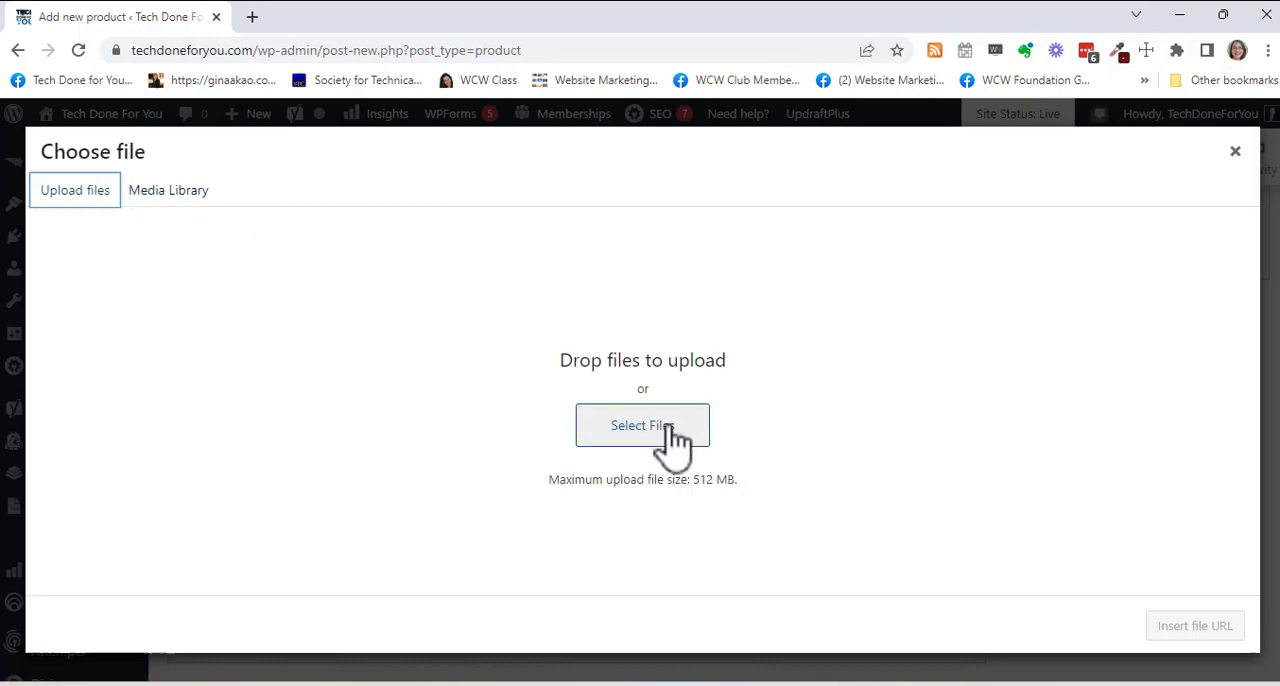
pyautogui.moveTo(764, 504)
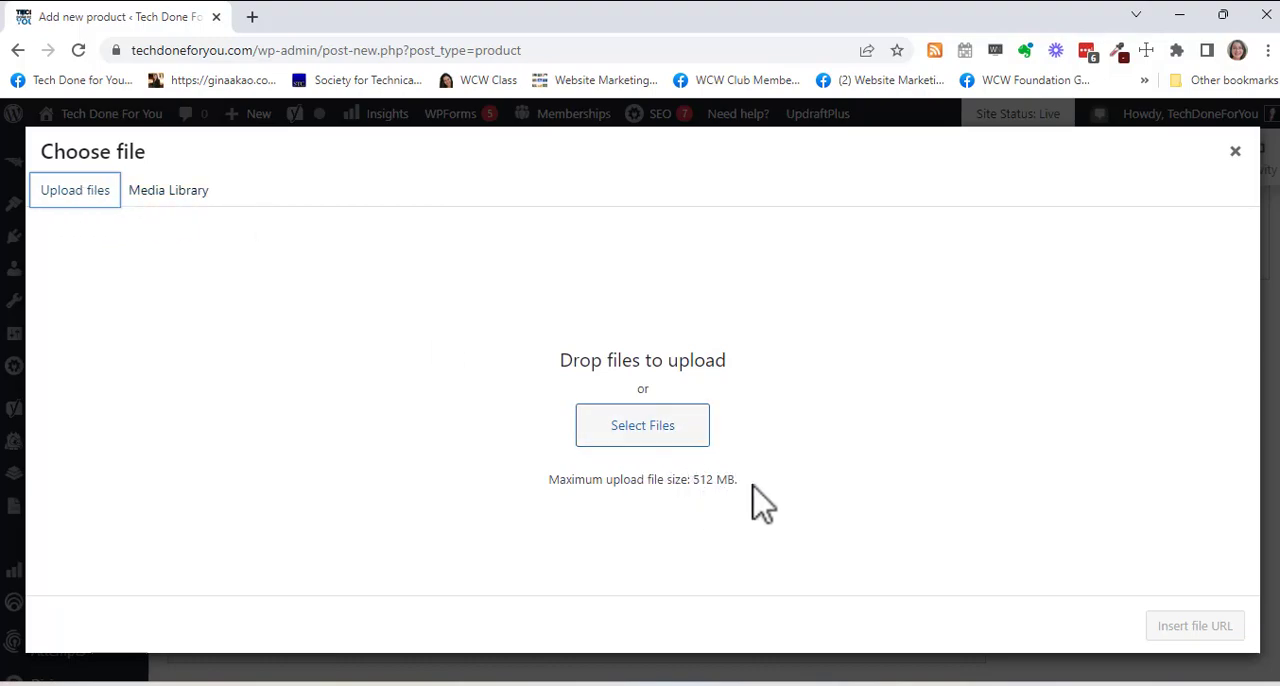
pyautogui.moveTo(778, 500)
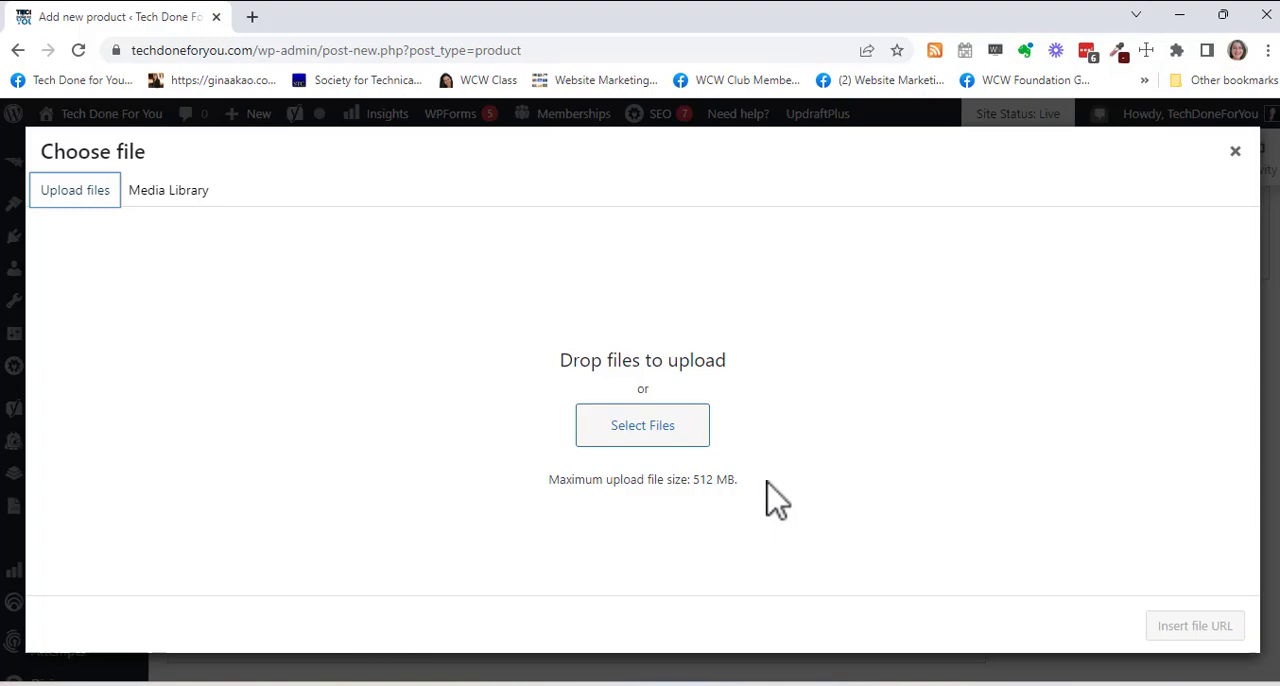
pyautogui.moveTo(704, 478)
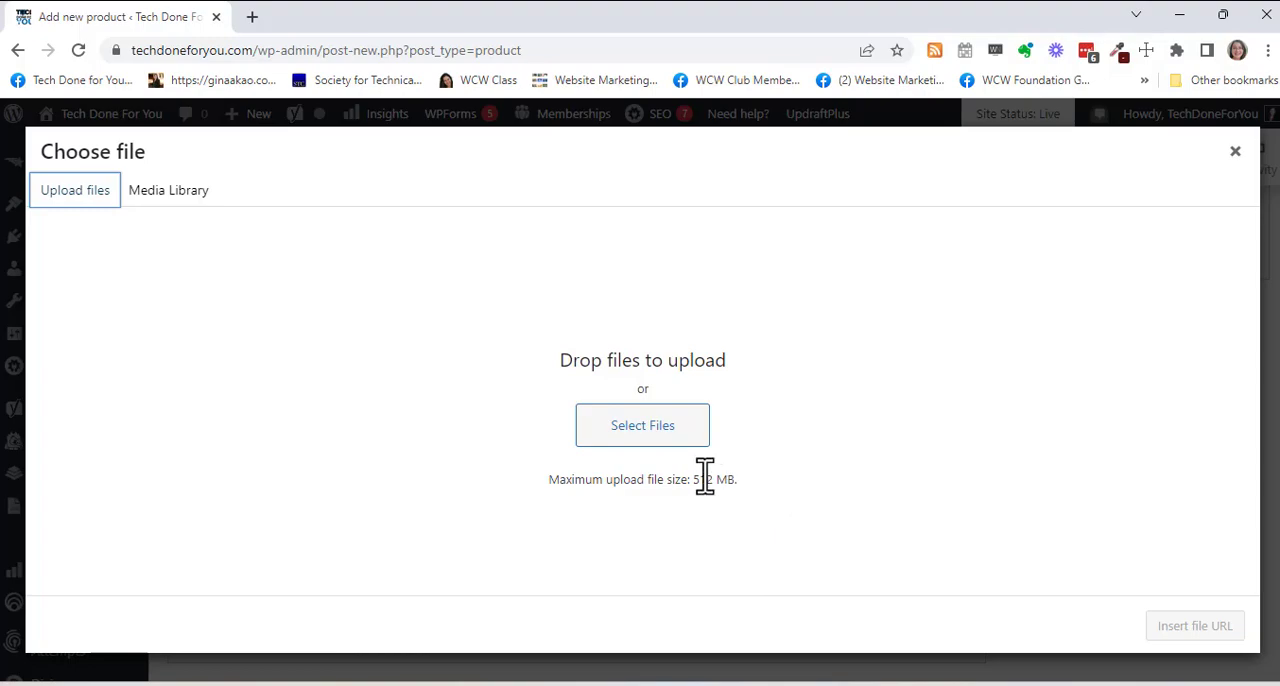
pyautogui.moveTo(760, 496)
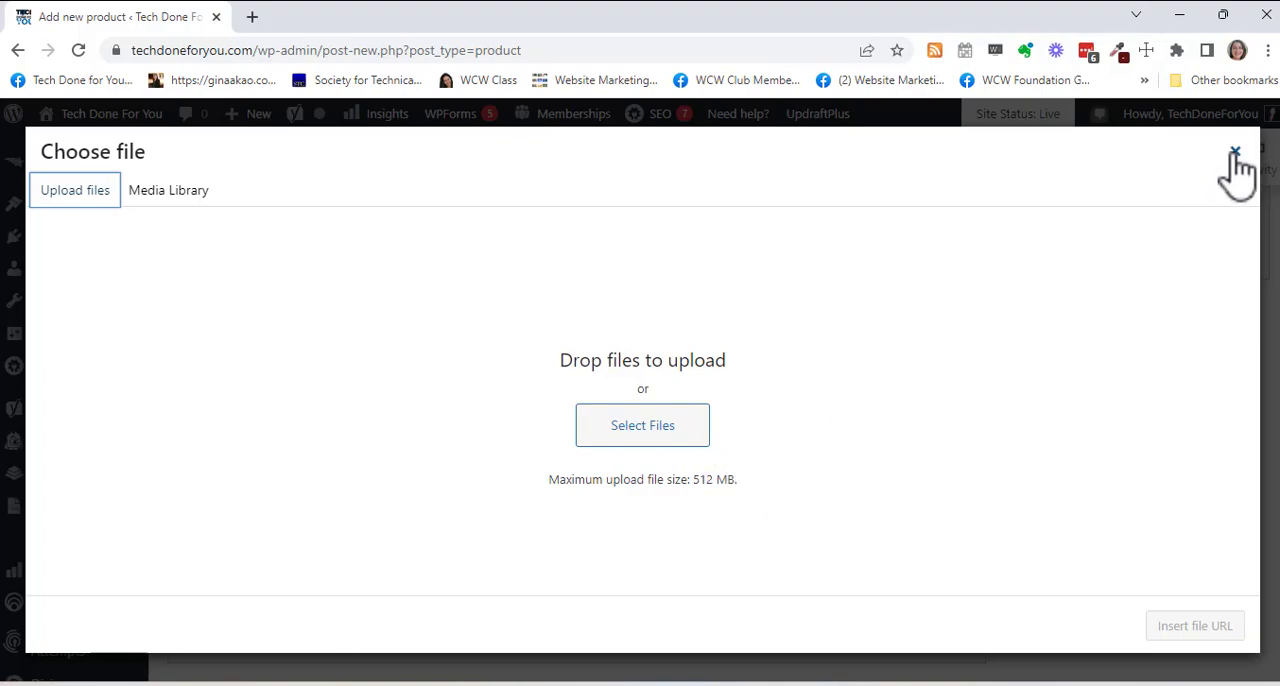
# Step: Close the file picker without choosing a file and save the product as a draft from the Publish box
pyautogui.click(1236, 152)
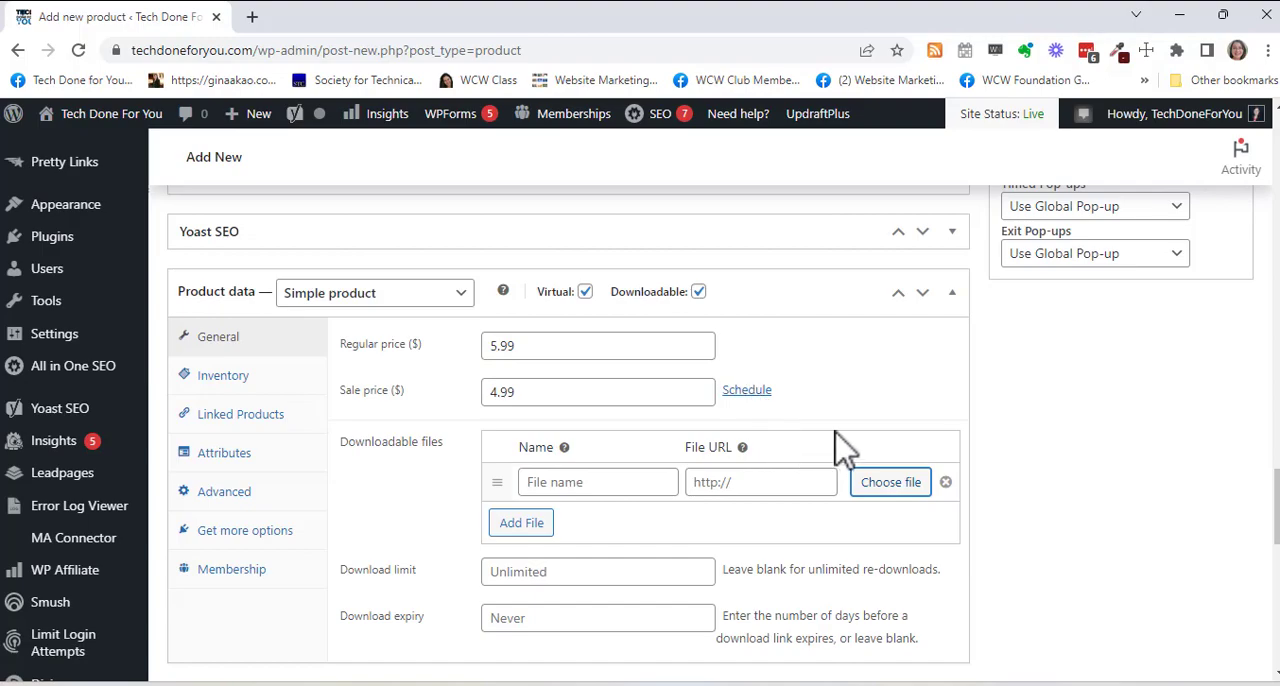
pyautogui.scroll(-3)
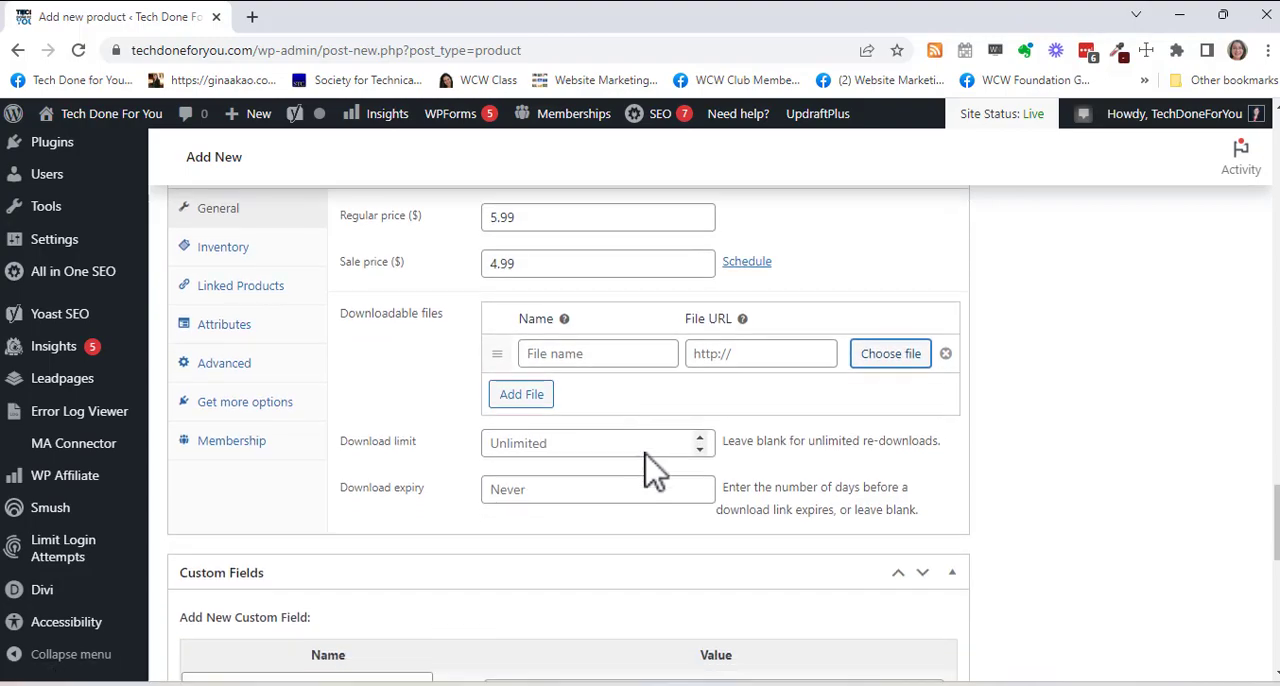
pyautogui.scroll(-3)
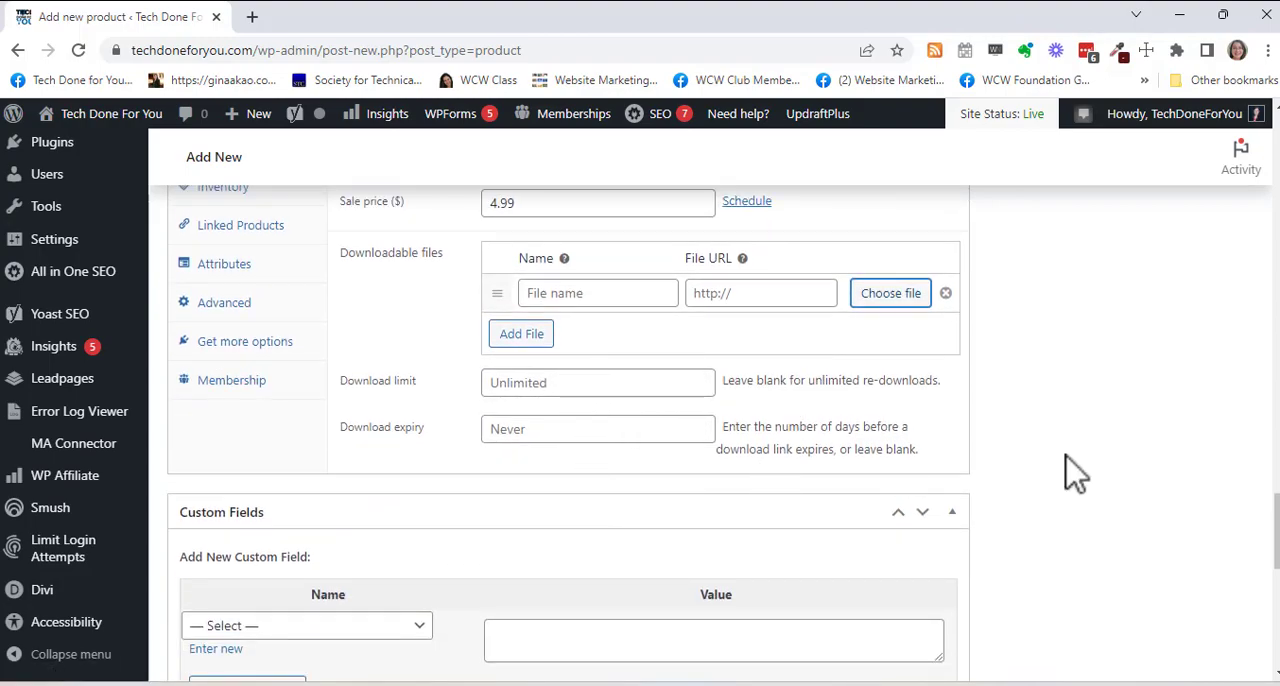
pyautogui.scroll(-3)
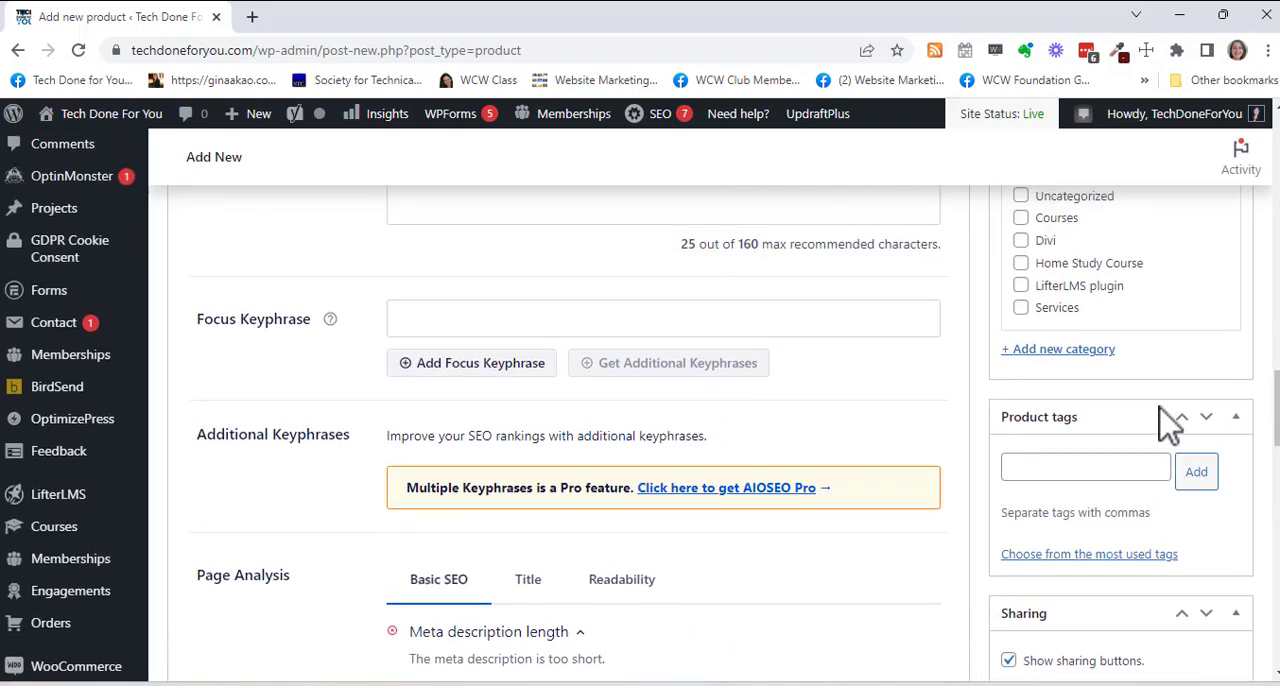
pyautogui.scroll(3)
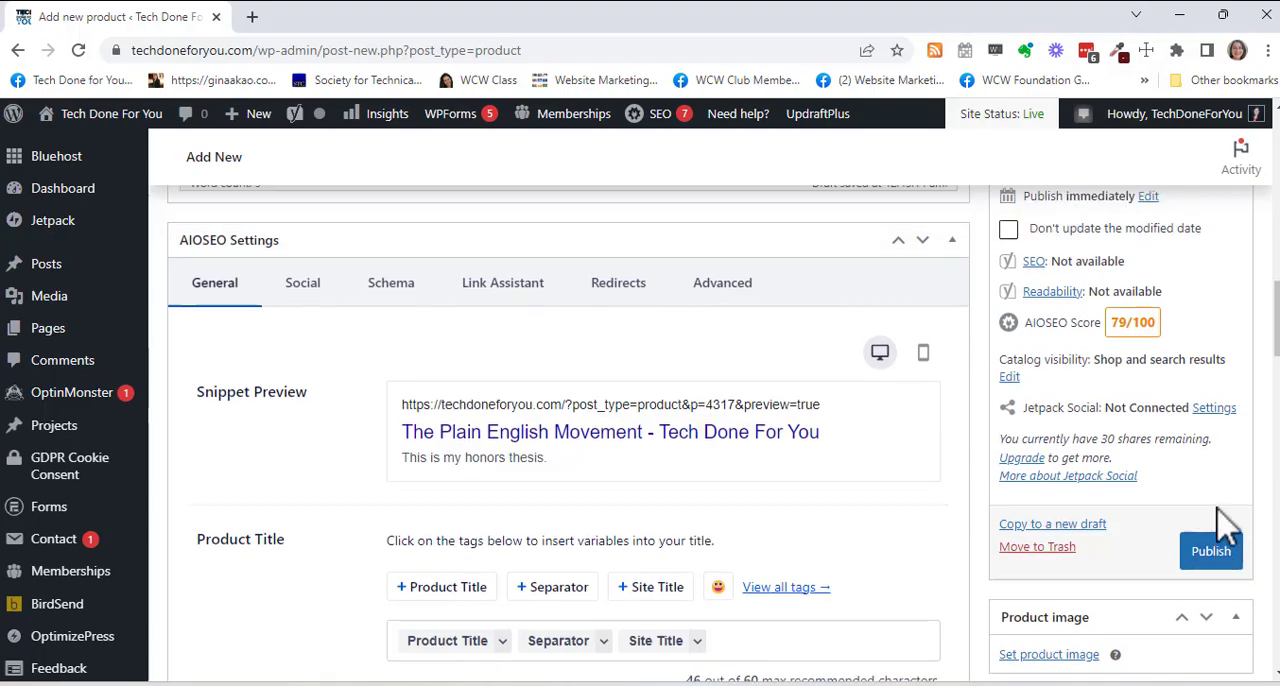
pyautogui.scroll(3)
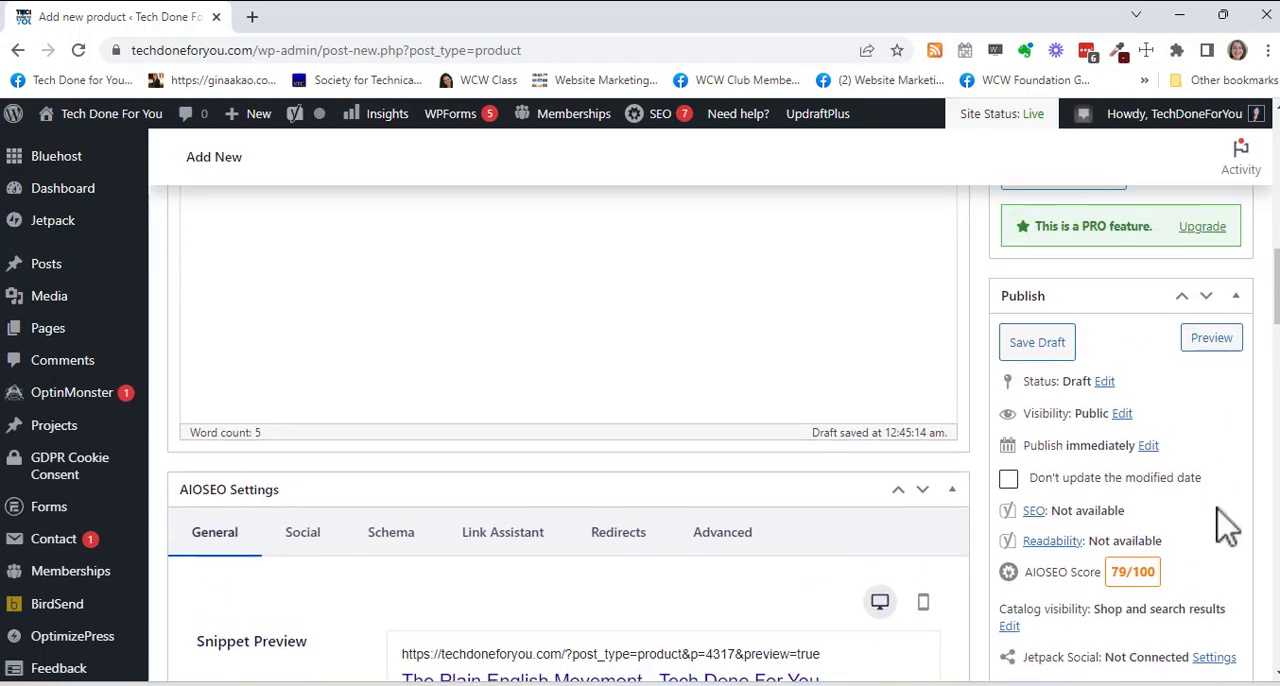
pyautogui.scroll(3)
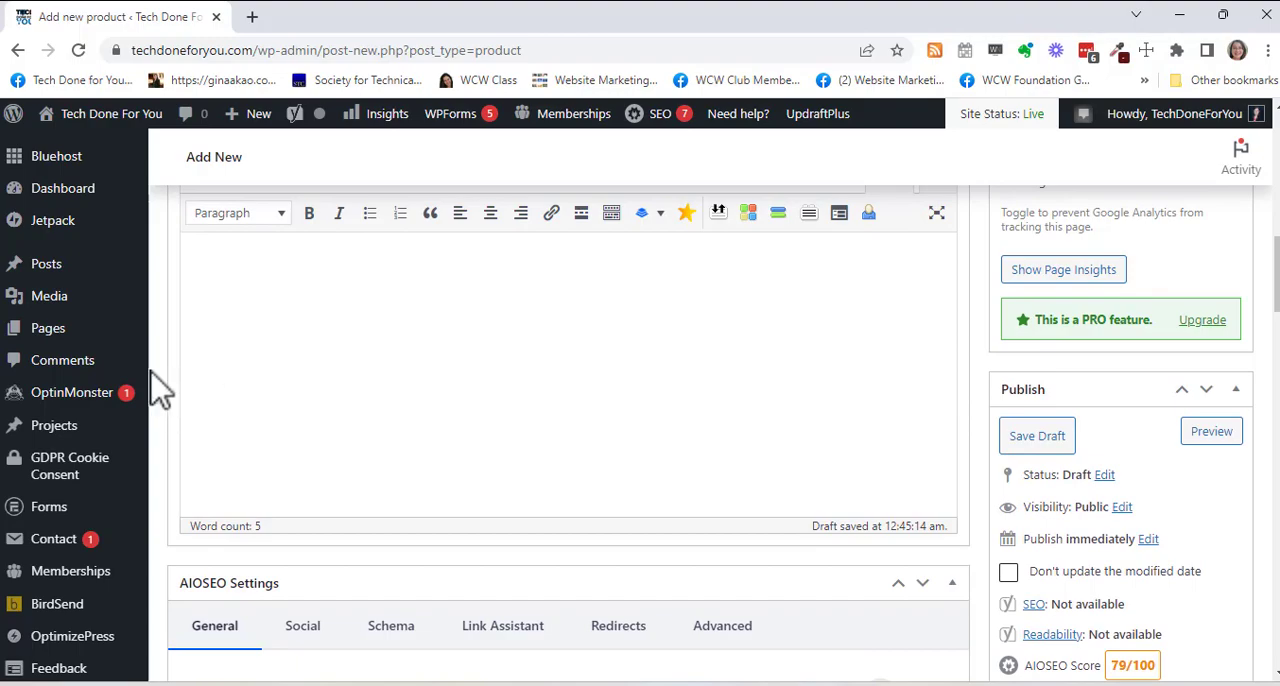
pyautogui.scroll(3)
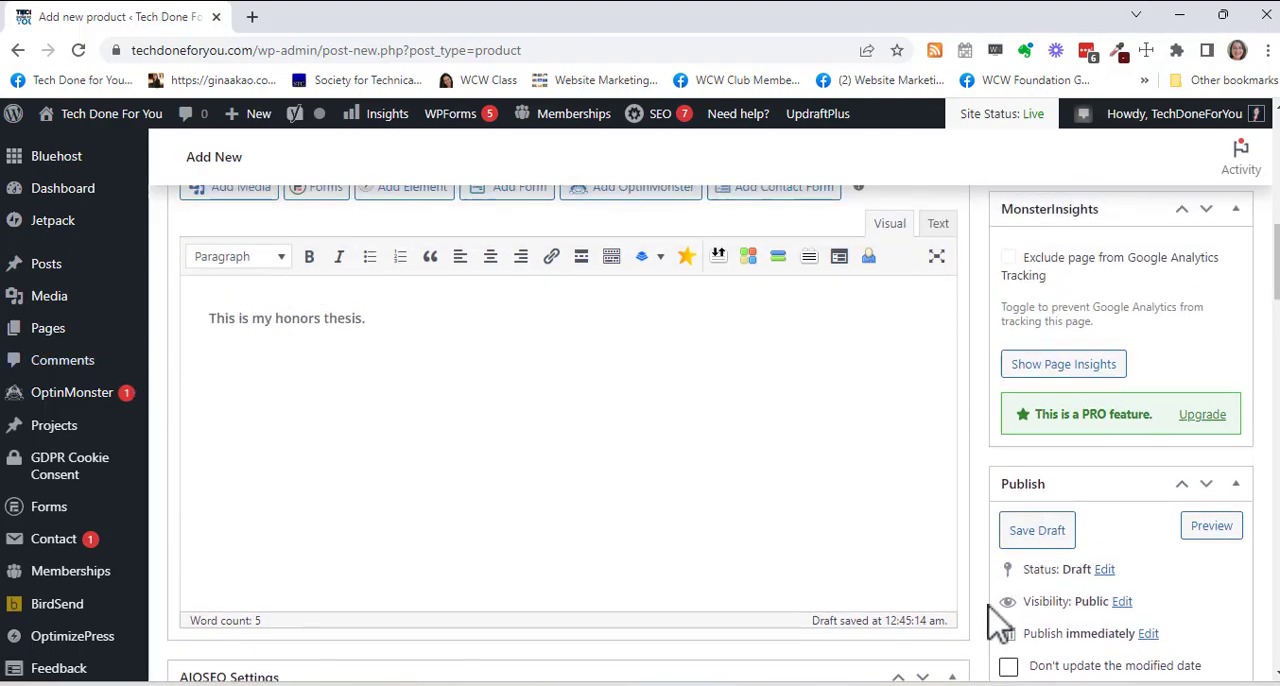
pyautogui.click(1036, 530)
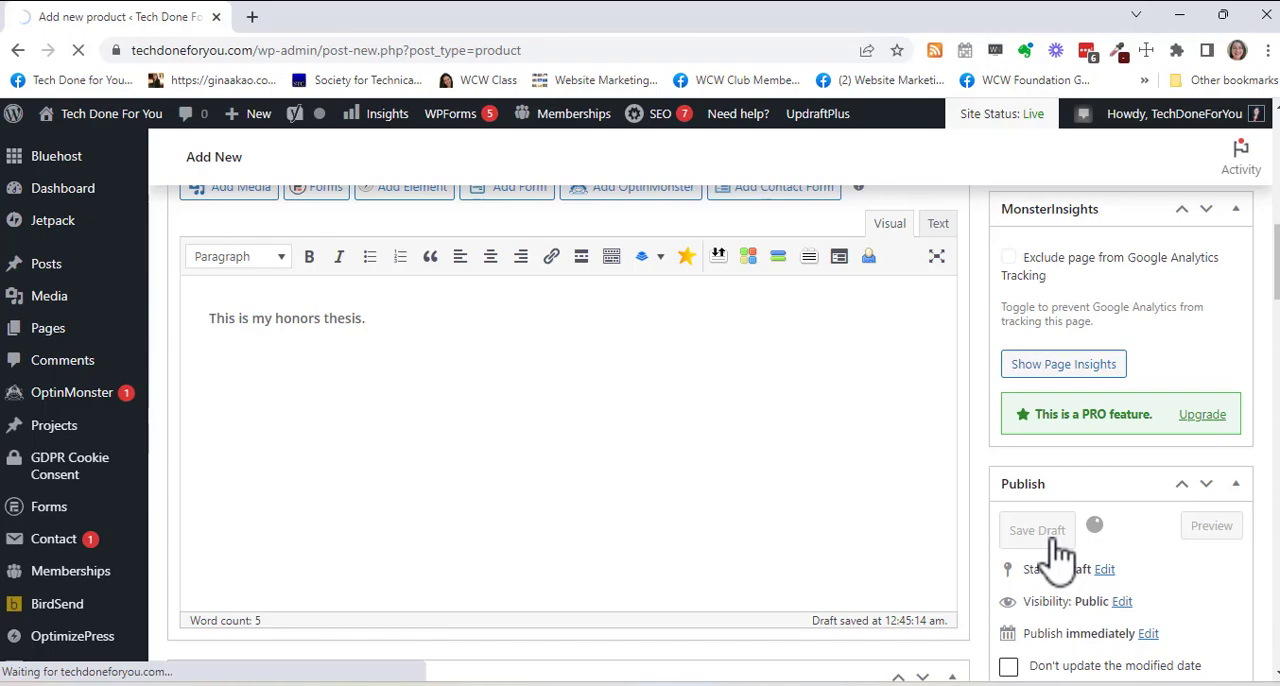
# Step: Let the draft save complete and return to the WooCommerce Made Easy join page
pyautogui.click(1036, 530)
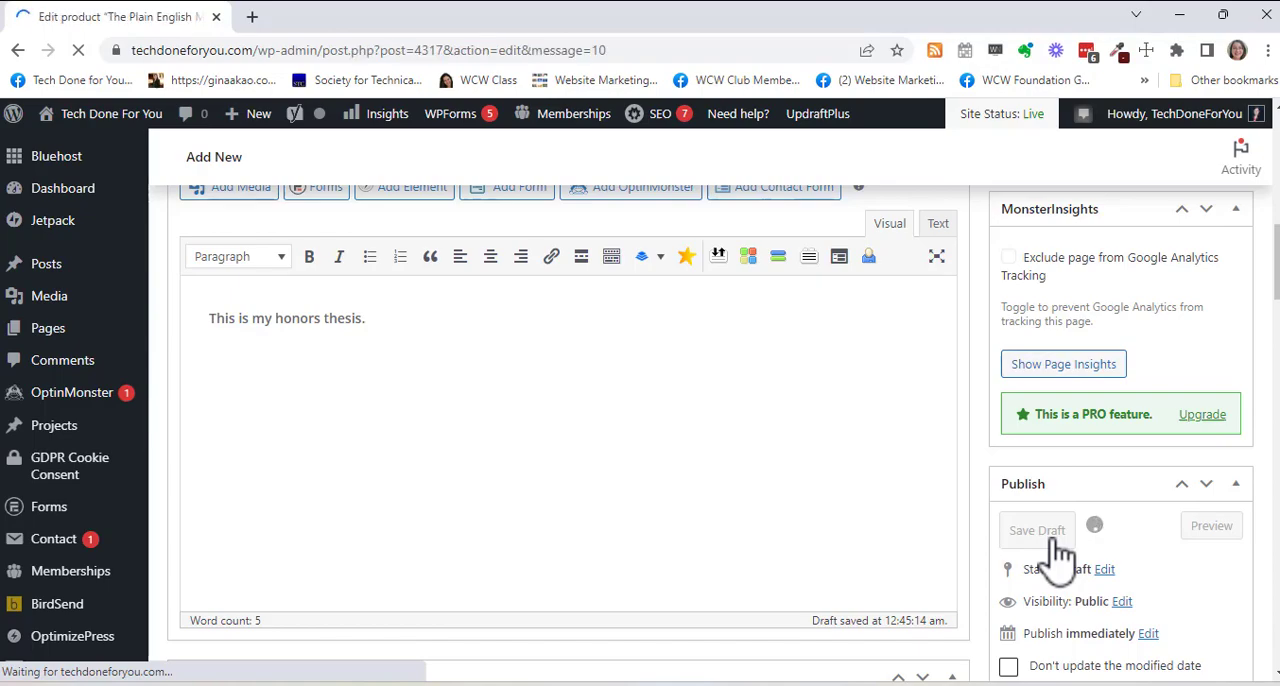
pyautogui.click(1036, 530)
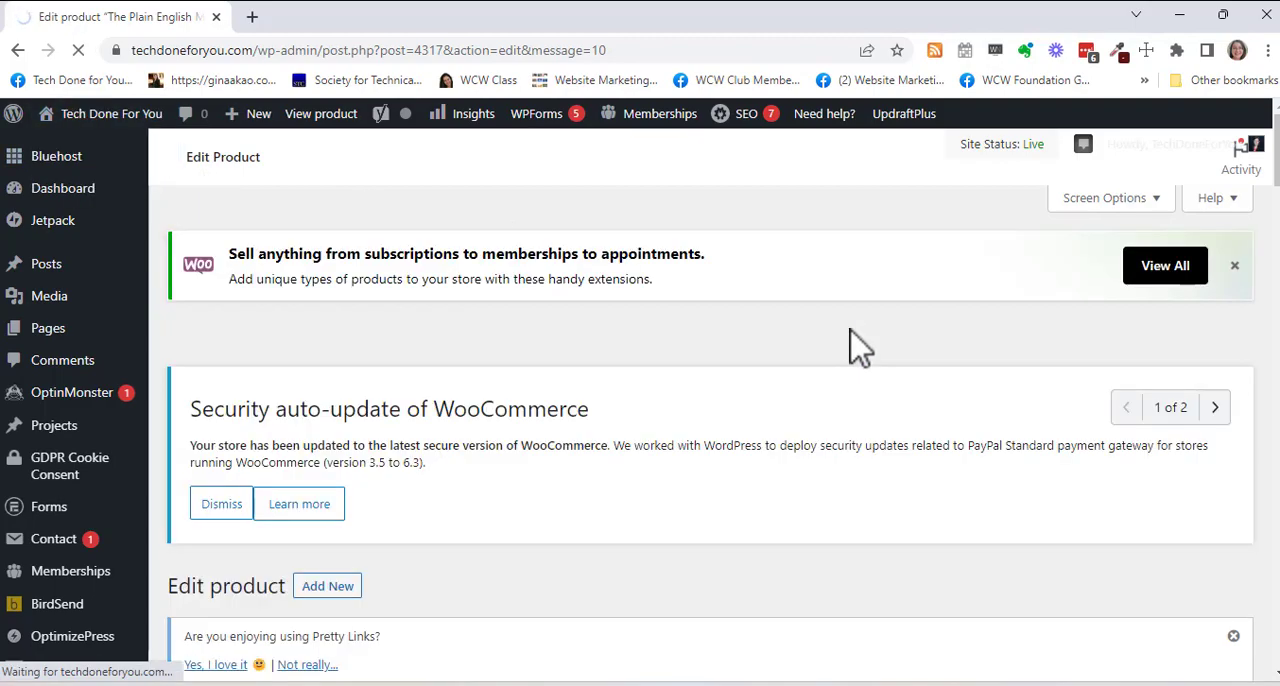
pyautogui.click(320, 112)
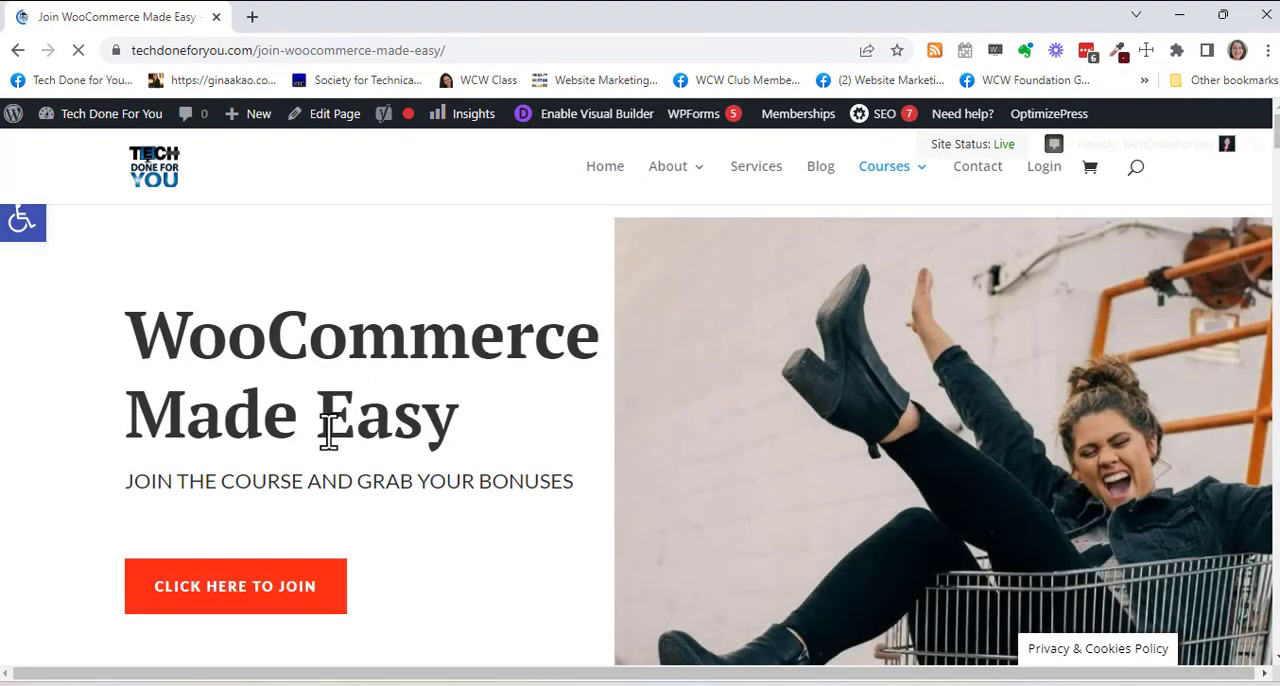
pyautogui.scroll(-3)
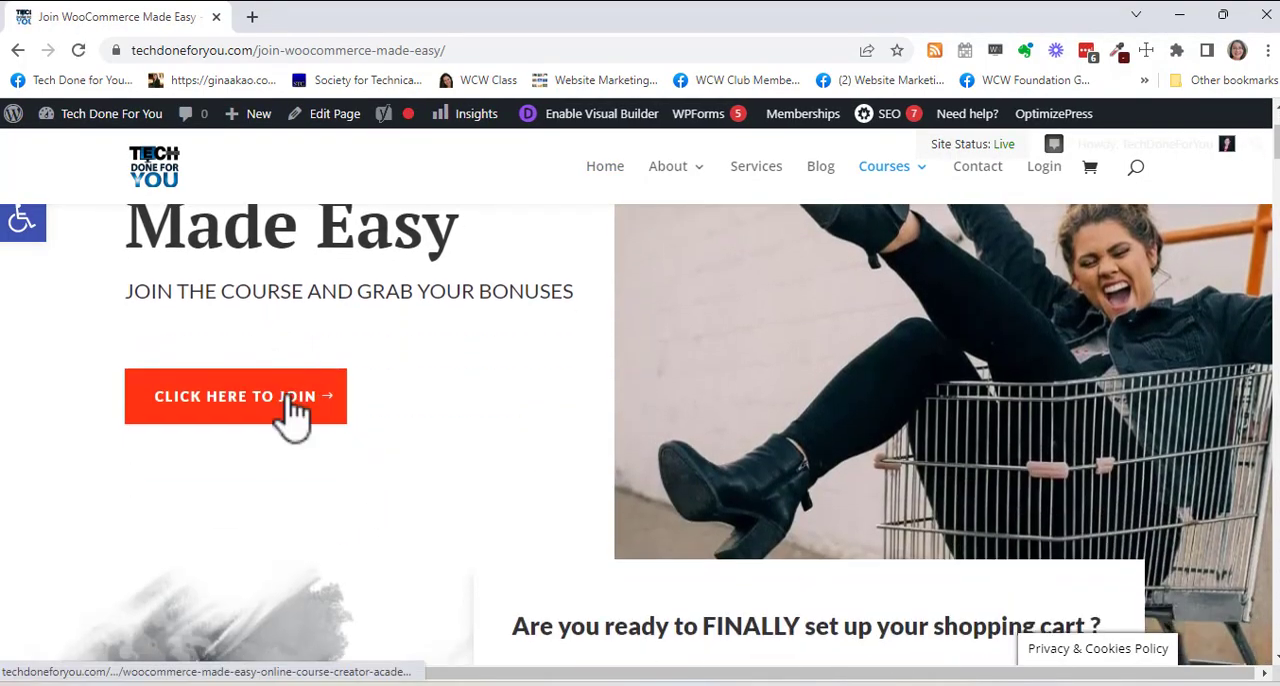
pyautogui.moveTo(488, 376)
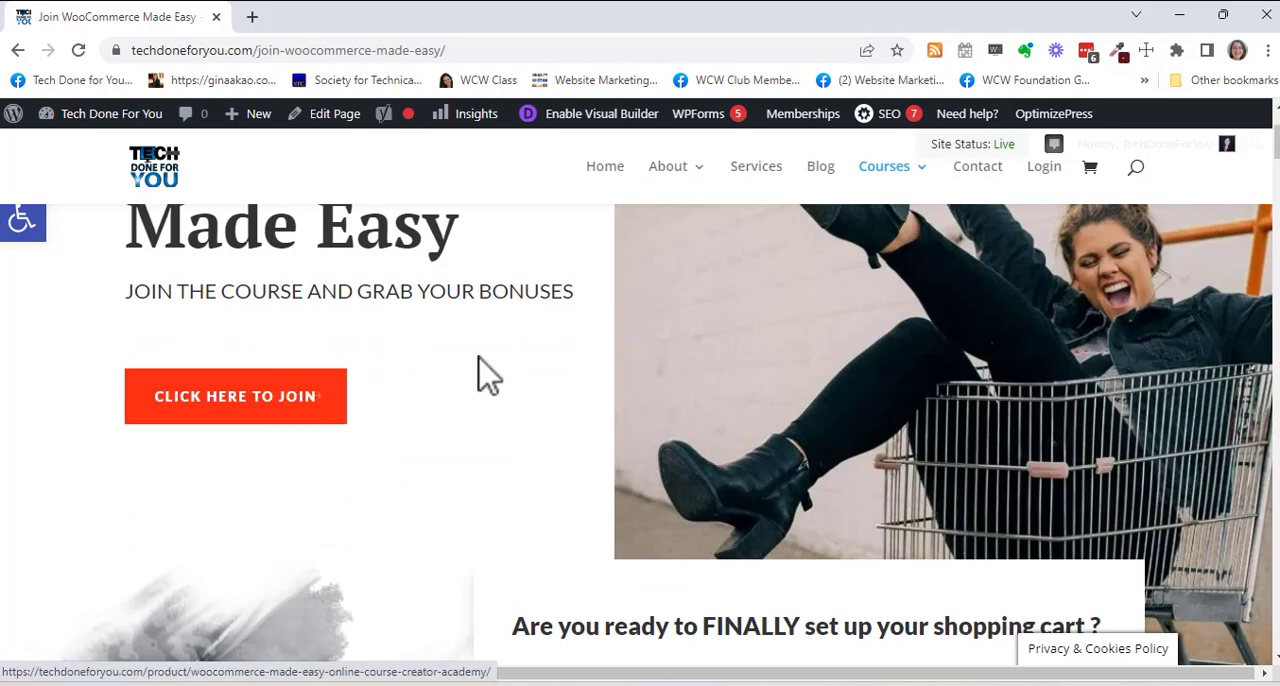
pyautogui.scroll(3)
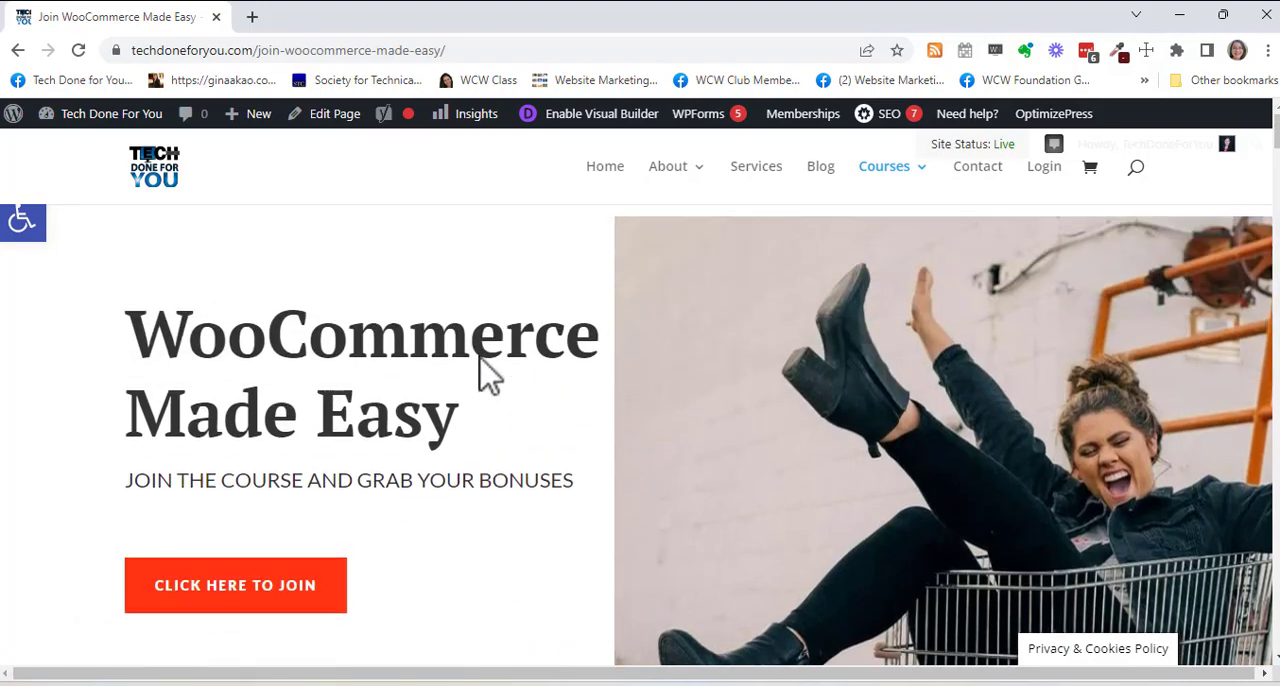
pyautogui.moveTo(748, 476)
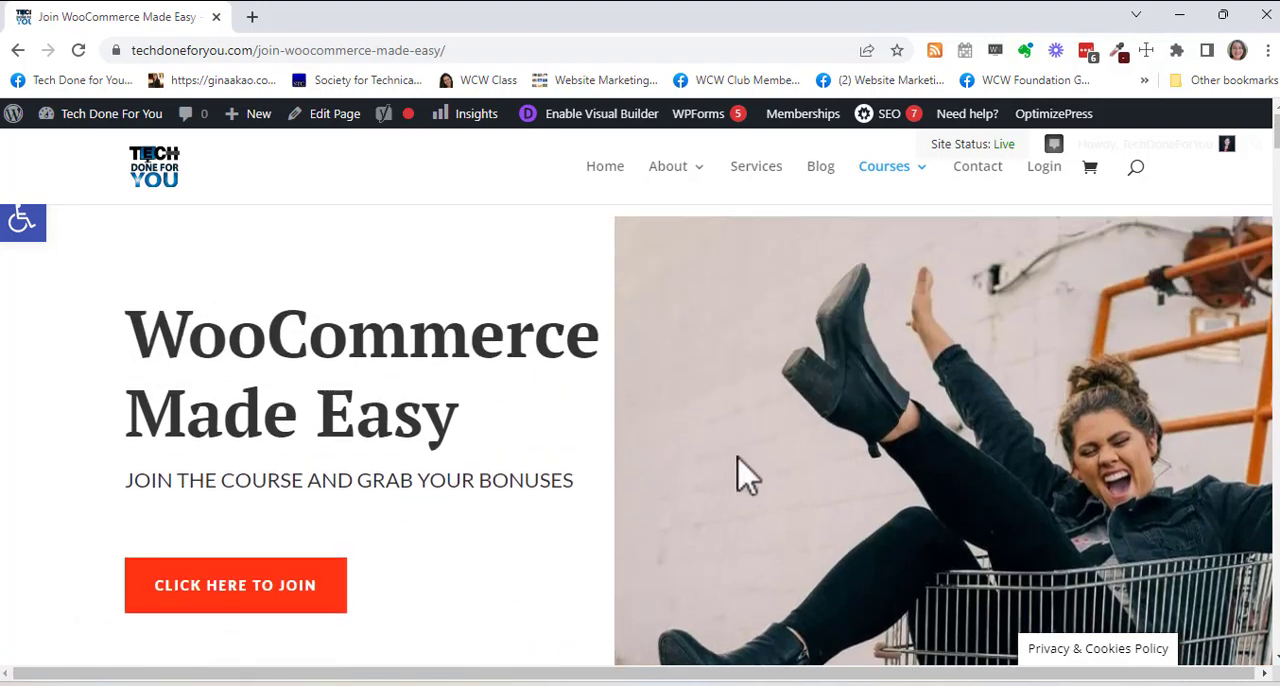